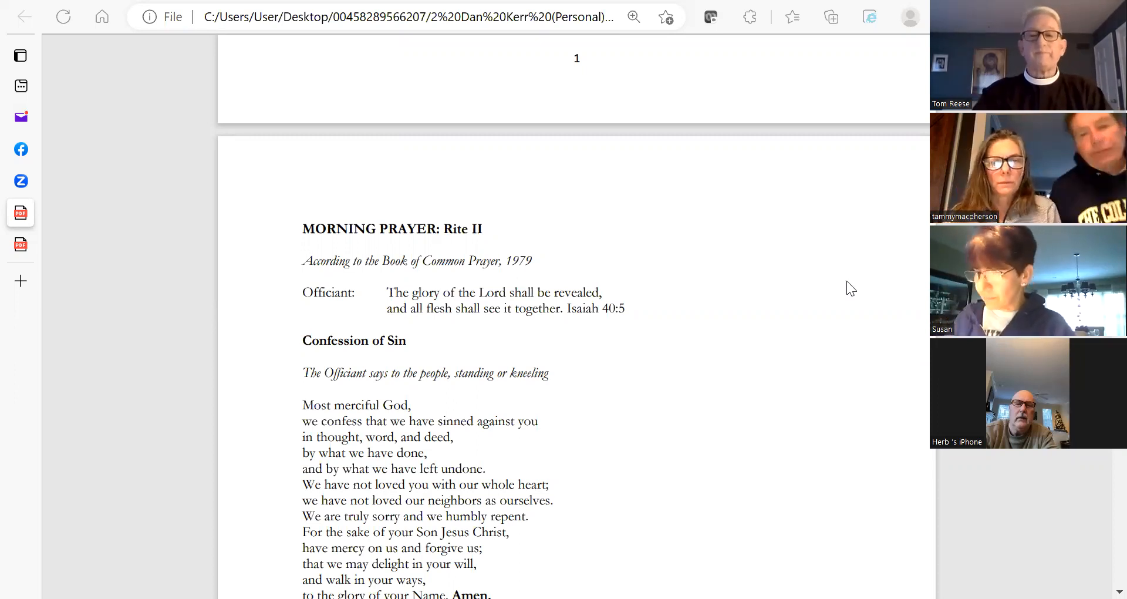
mouse_move(740, 334)
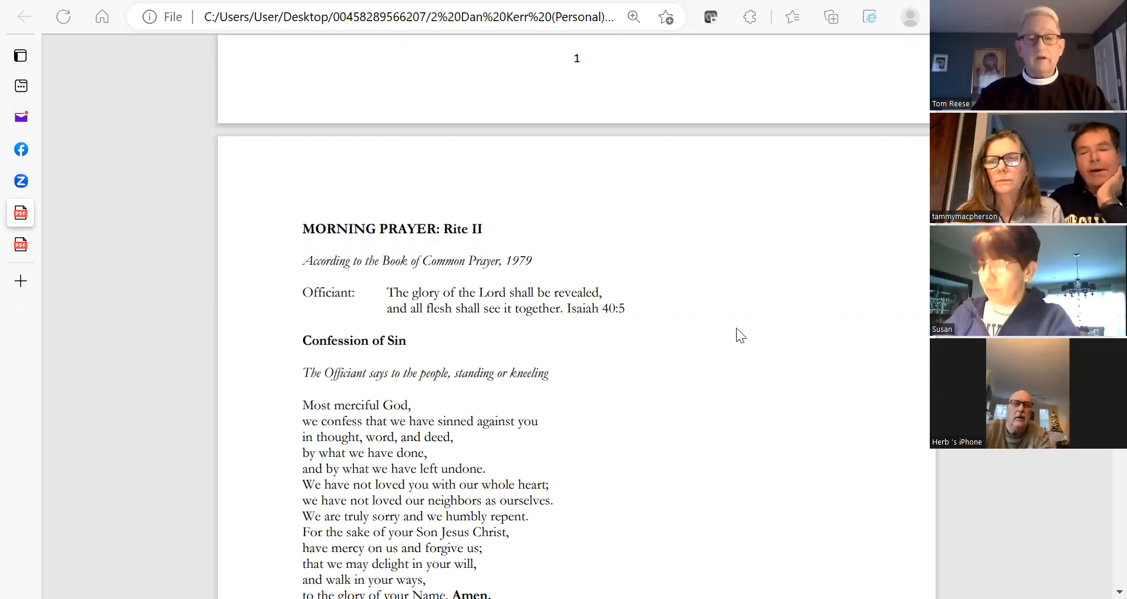
mouse_move(725, 343)
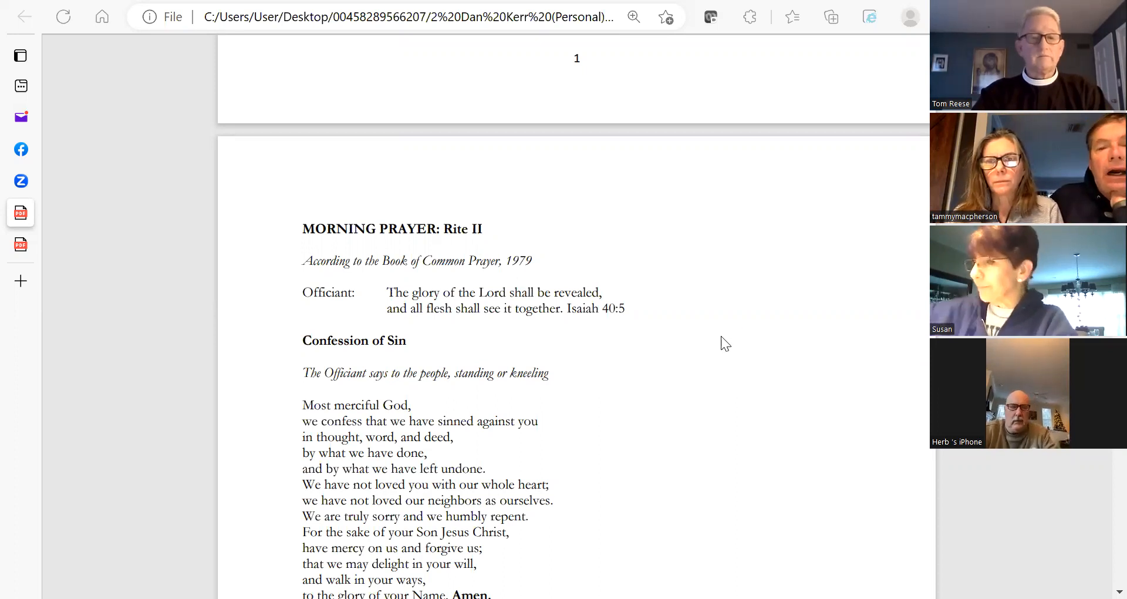
mouse_move(729, 342)
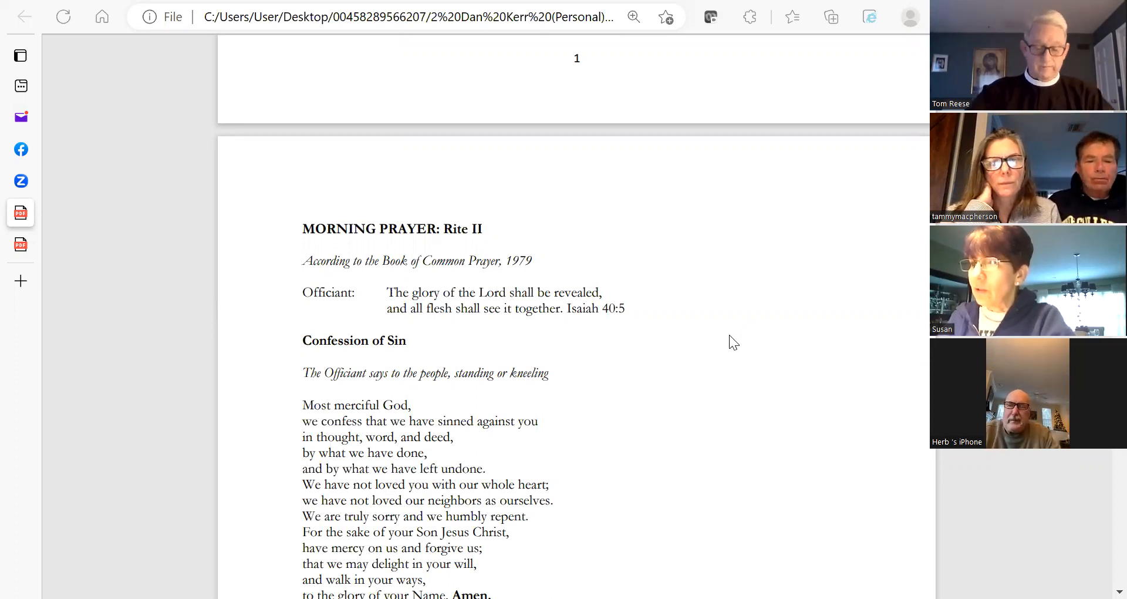
Step: Scroll the Morning Prayer PDF down to the Confession of Sin and highlighted absolution
scroll(down, 3)
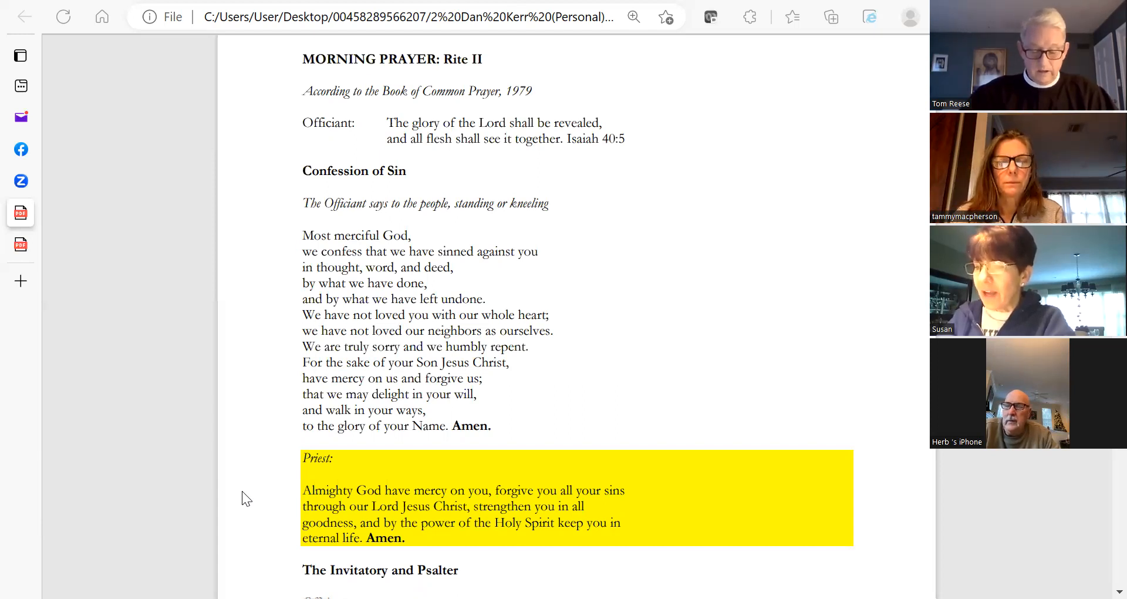
mouse_move(295, 393)
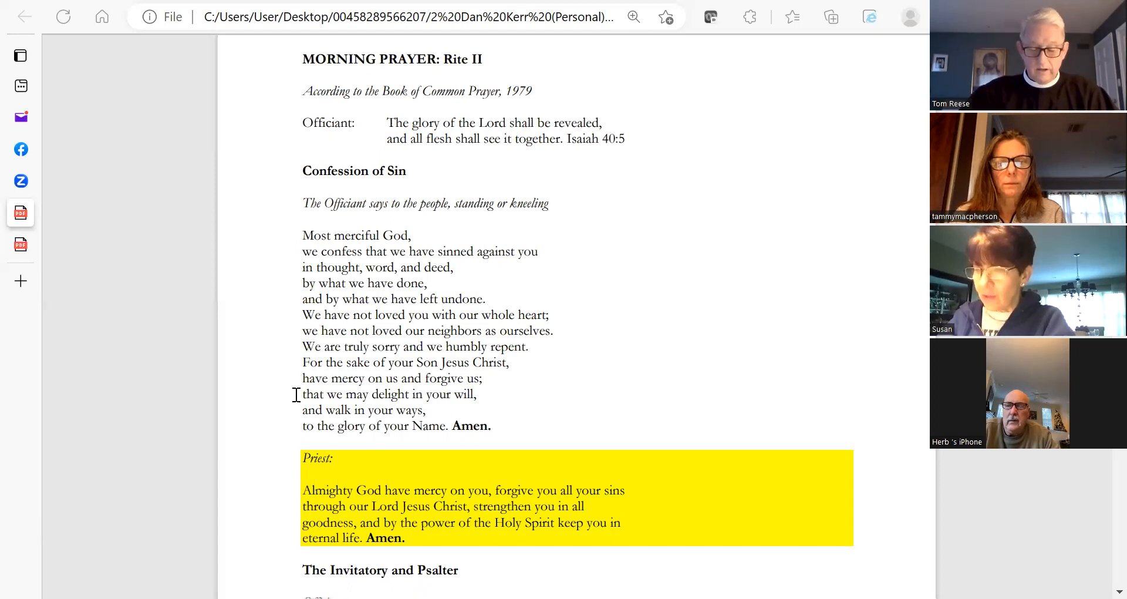
scroll(down, 3)
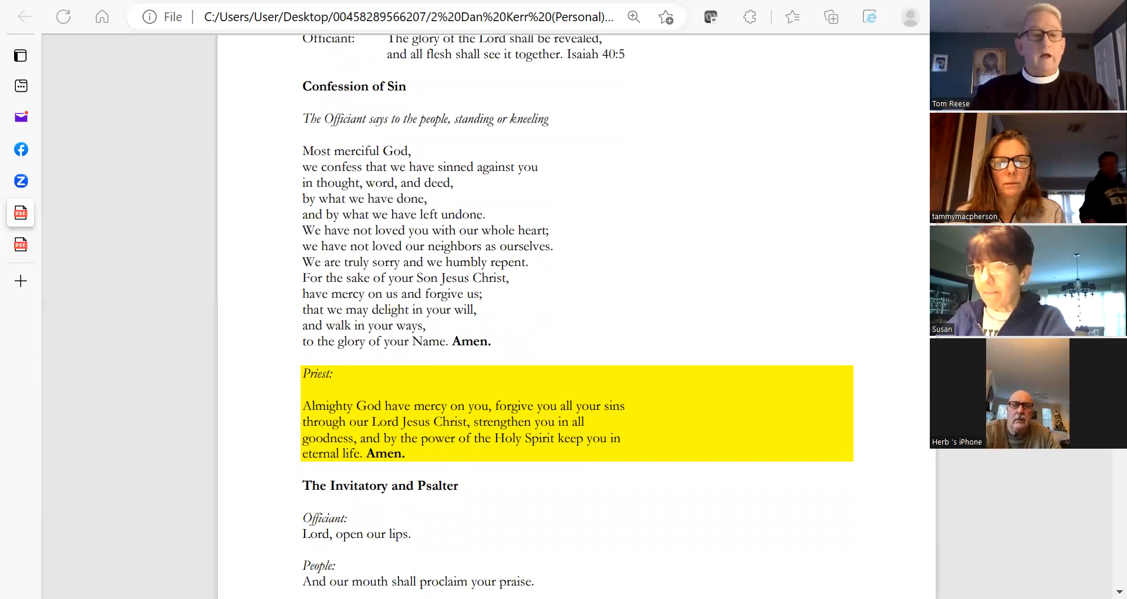
Step: Toggle the vertical tab list open and closed, then scroll onto page 3's Venite
click(20, 56)
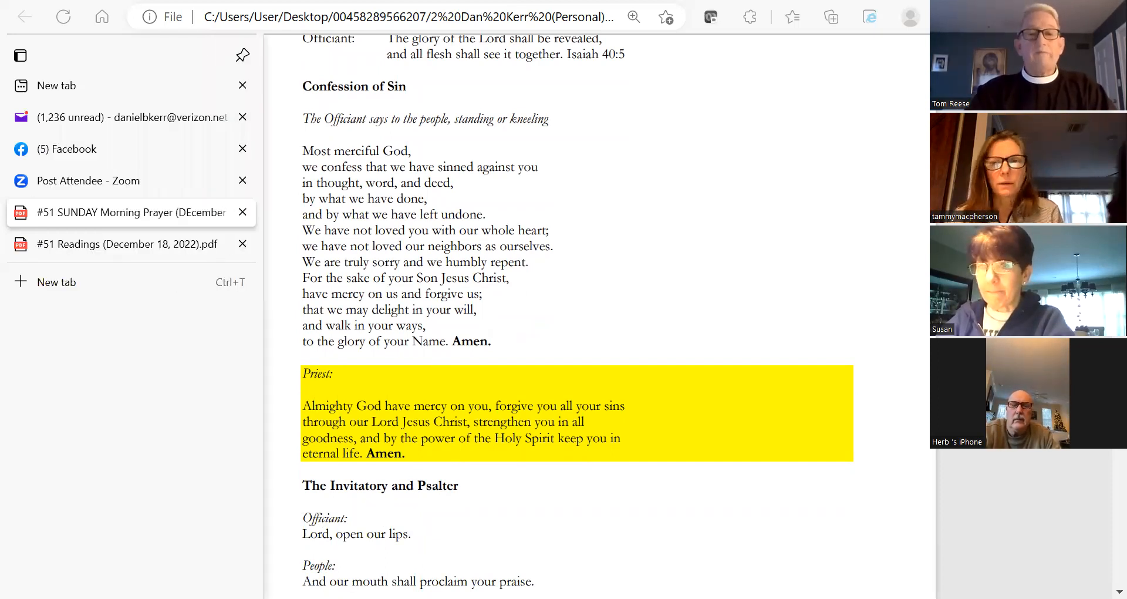
click(20, 55)
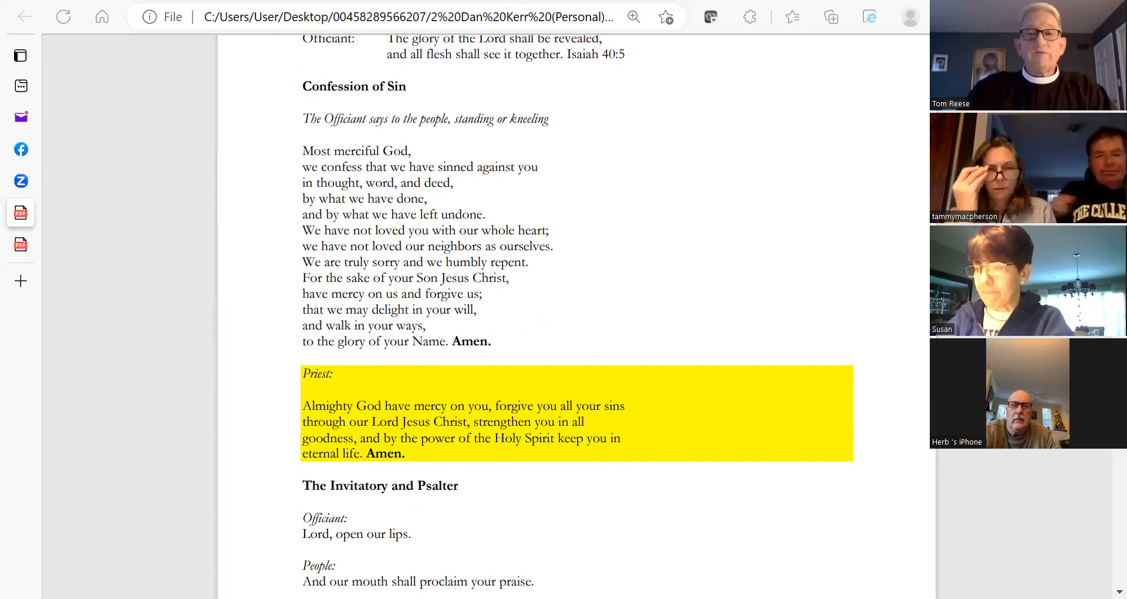
mouse_move(499, 471)
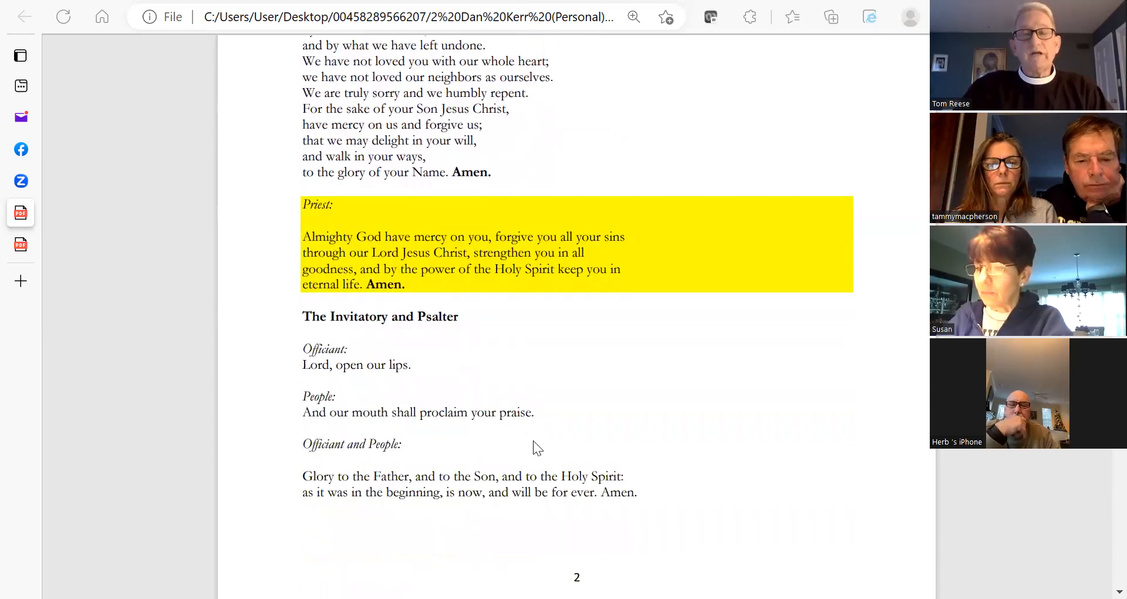
scroll(down, 3)
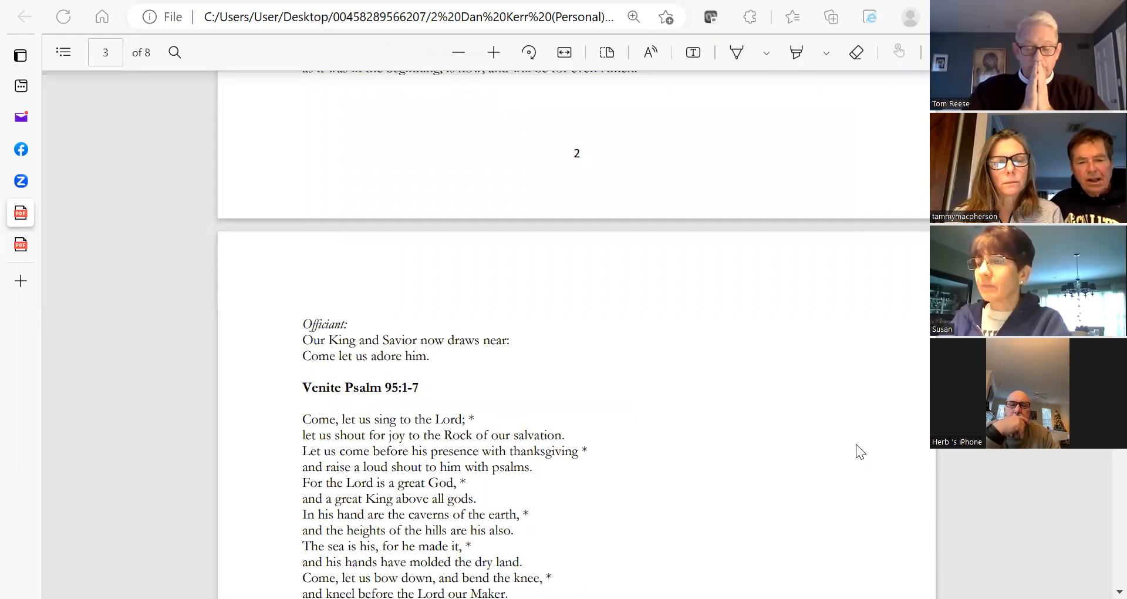
Step: Scroll to the First Reading, then switch to the #51 Readings PDF tab
scroll(down, 3)
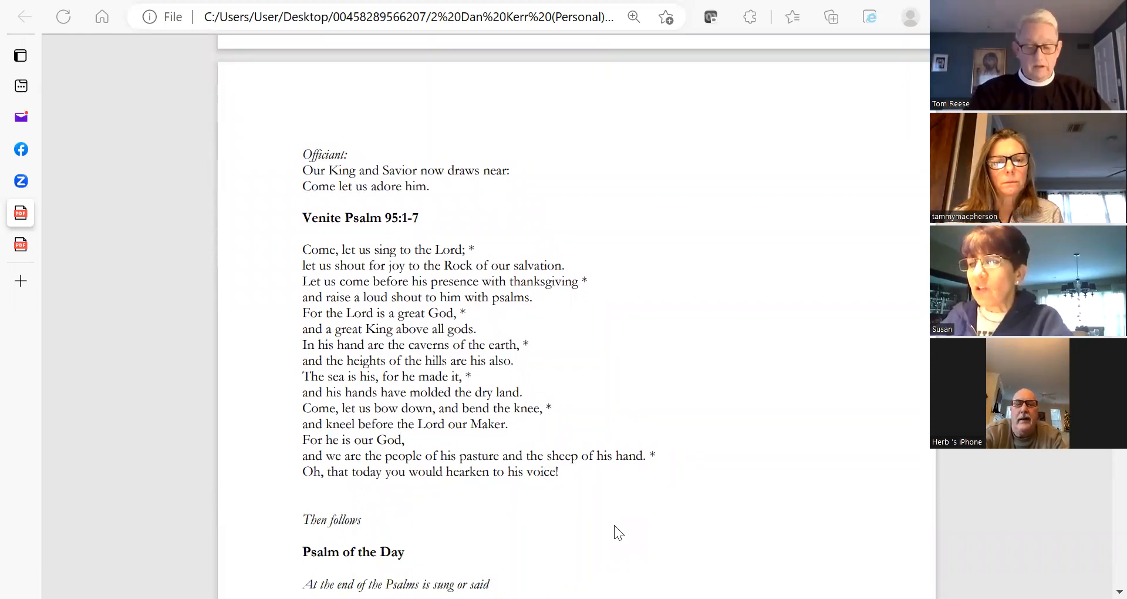
mouse_move(541, 444)
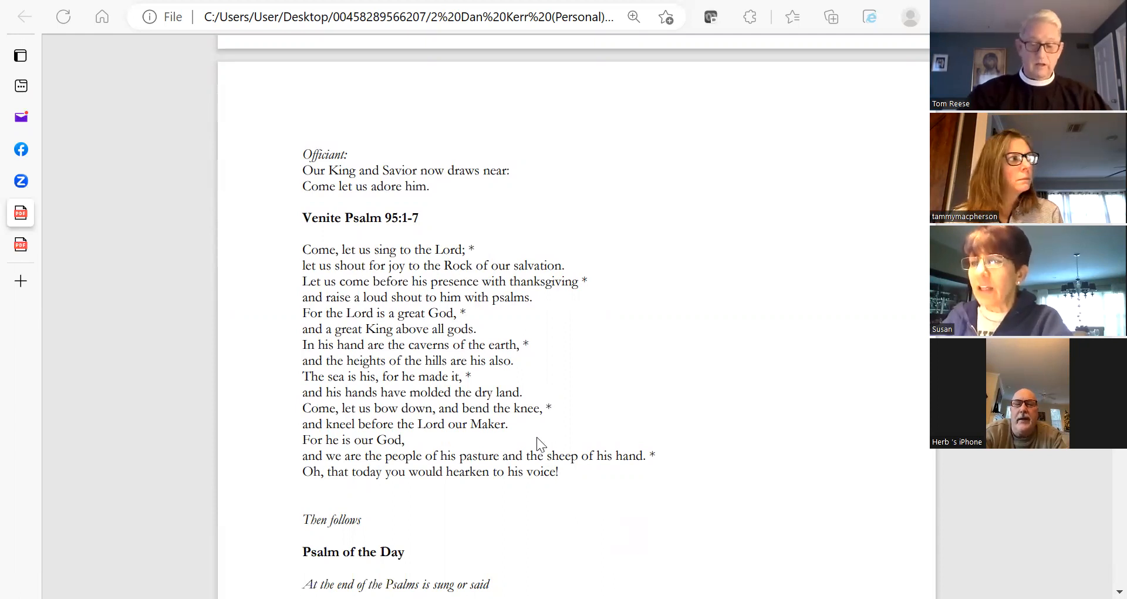
mouse_move(608, 429)
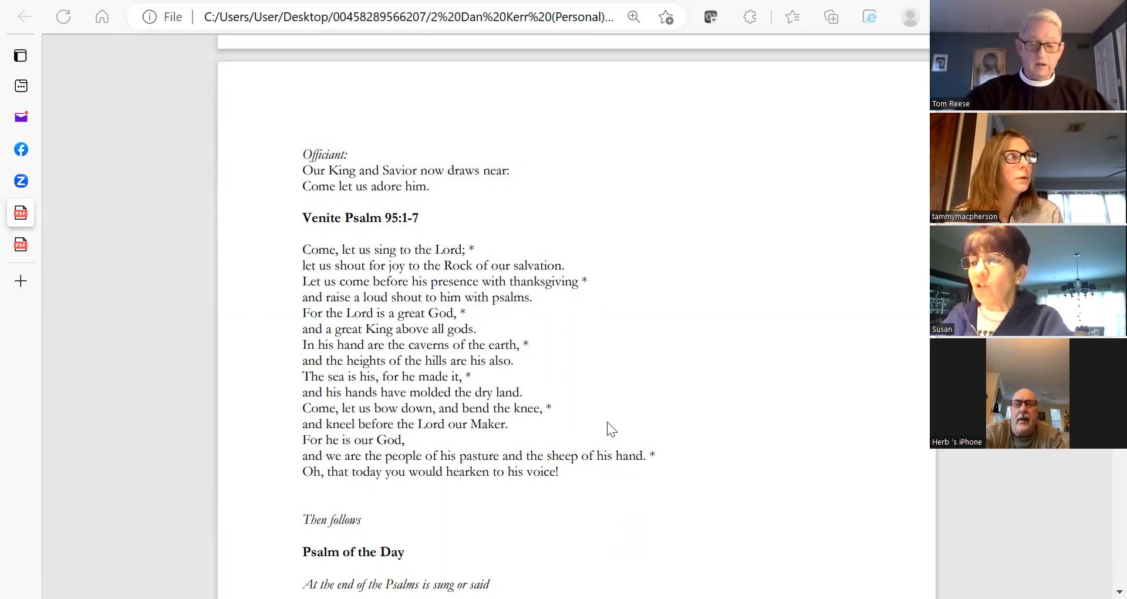
scroll(down, 3)
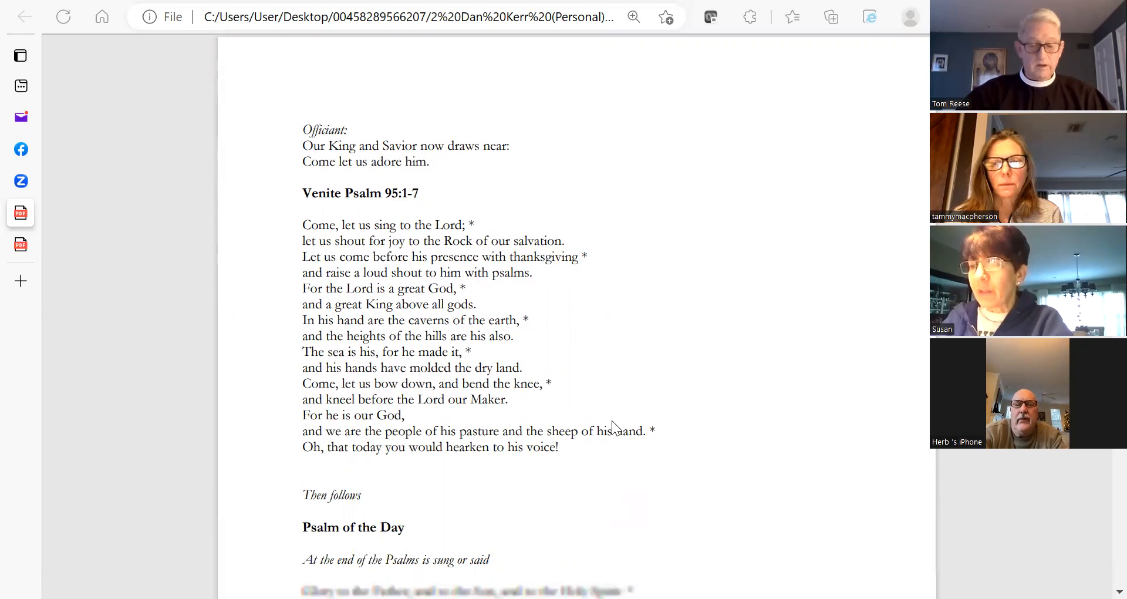
scroll(down, 3)
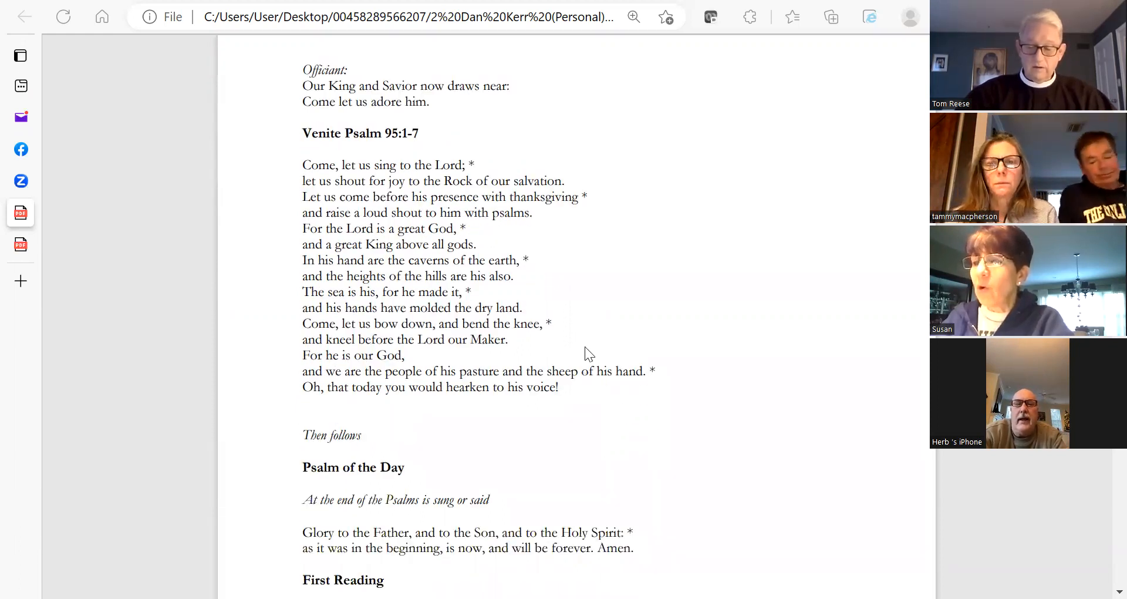
mouse_move(574, 402)
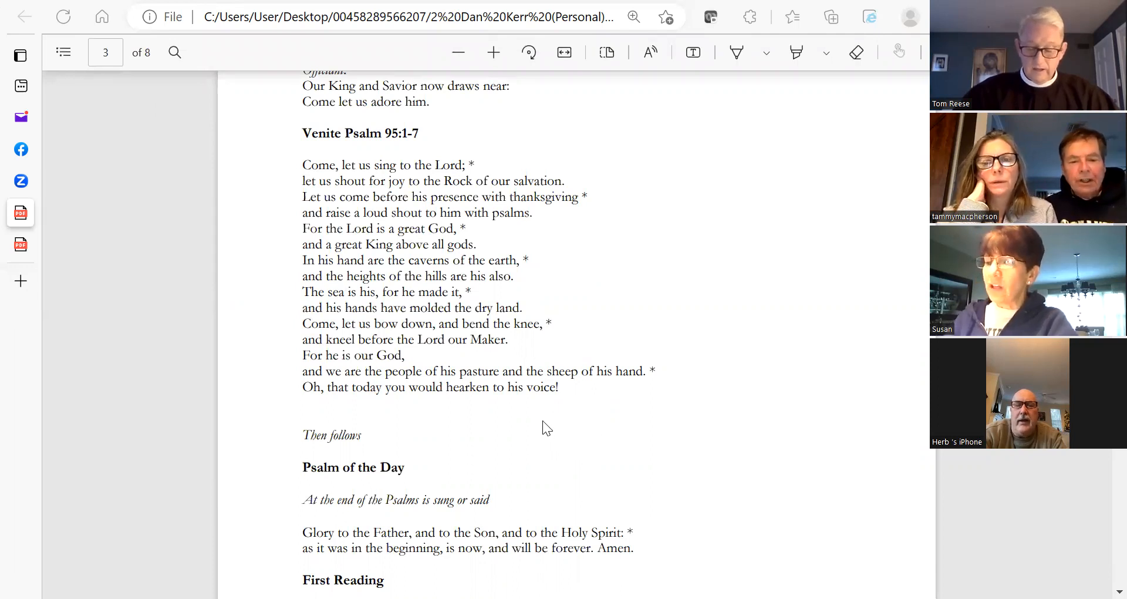
mouse_move(524, 424)
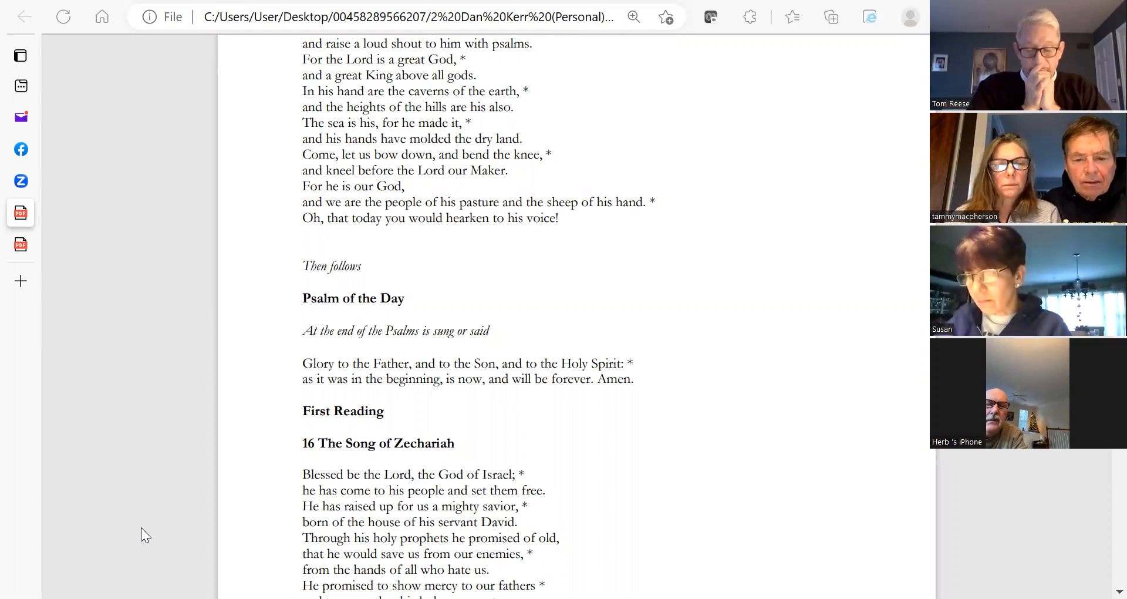
click(20, 55)
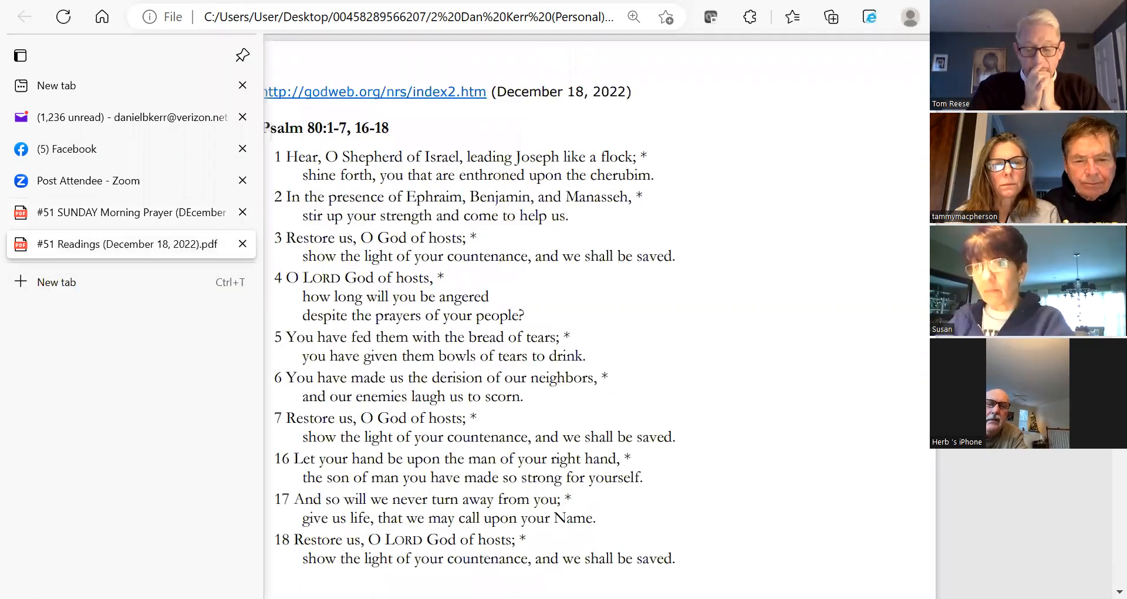
Step: Close the tab panel and scroll to Psalm 80 verse 18 at page 1's bottom
click(241, 56)
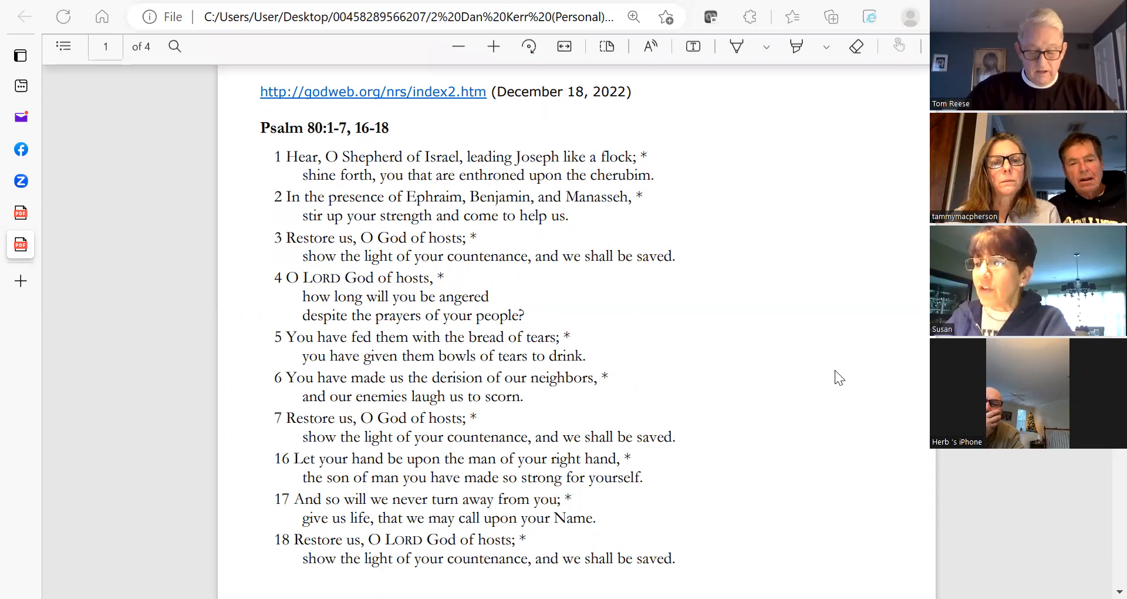
scroll(down, 3)
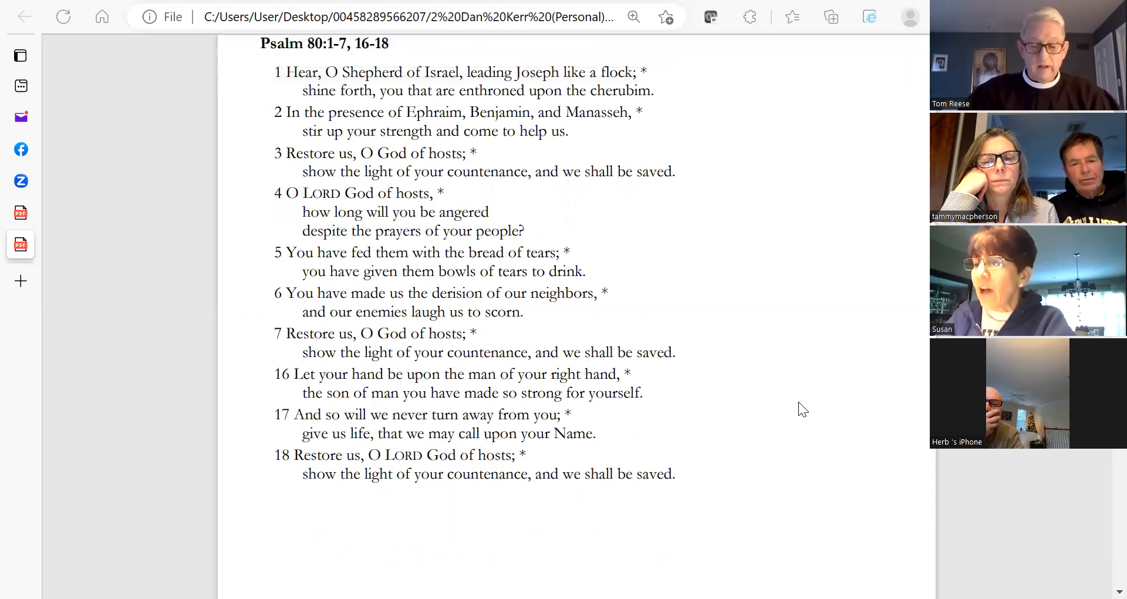
mouse_move(797, 410)
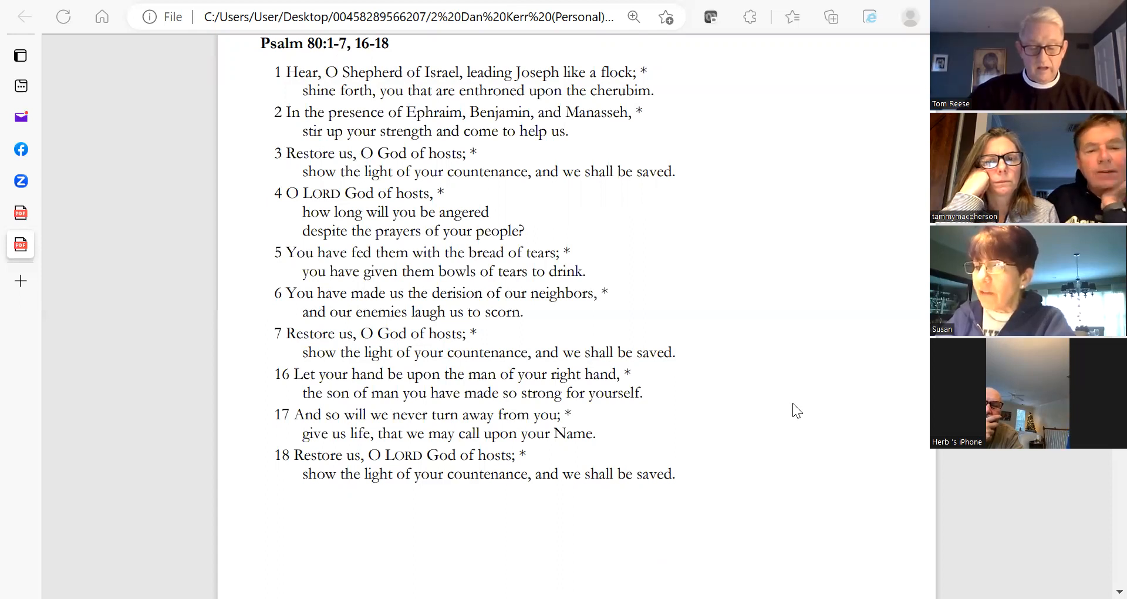
mouse_move(798, 355)
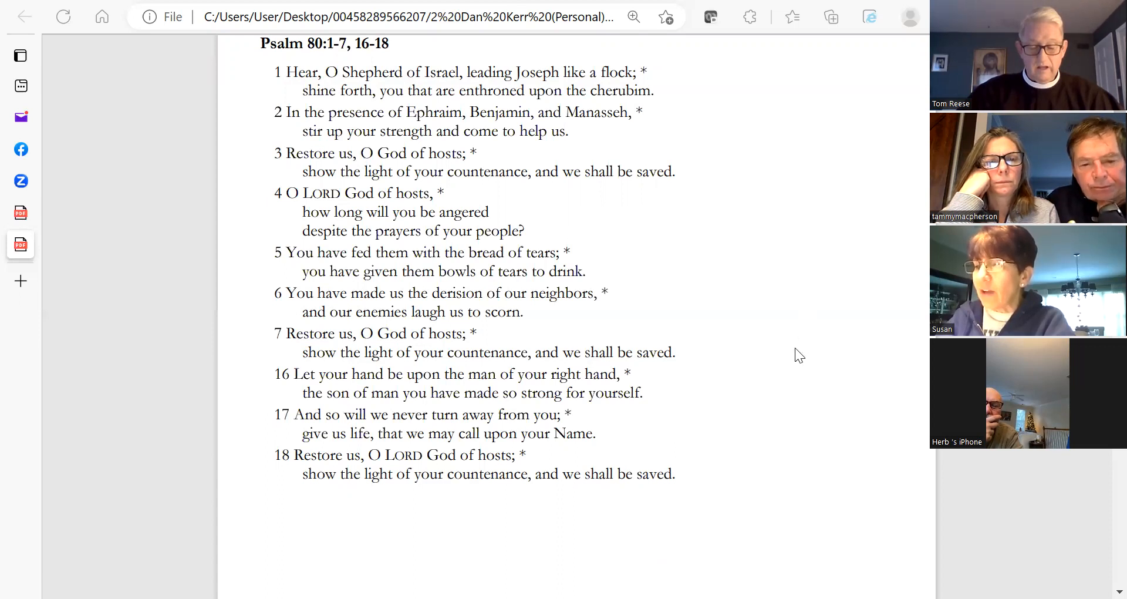
scroll(down, 3)
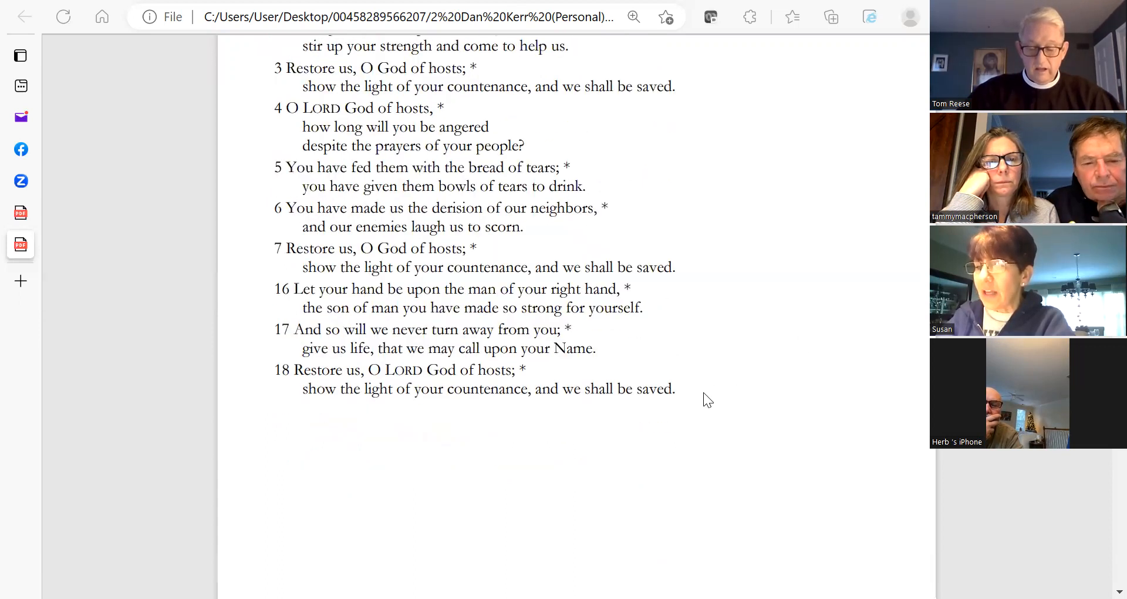
scroll(down, 3)
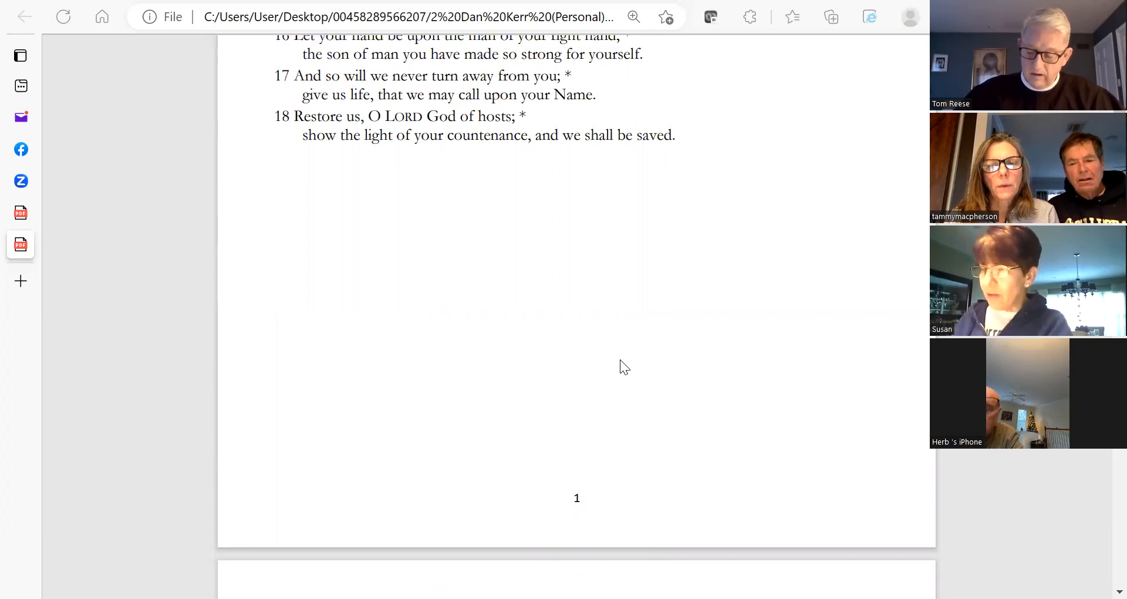
Step: Scroll the Readings PDF to page 2 showing Isaiah 7:10-16
scroll(down, 3)
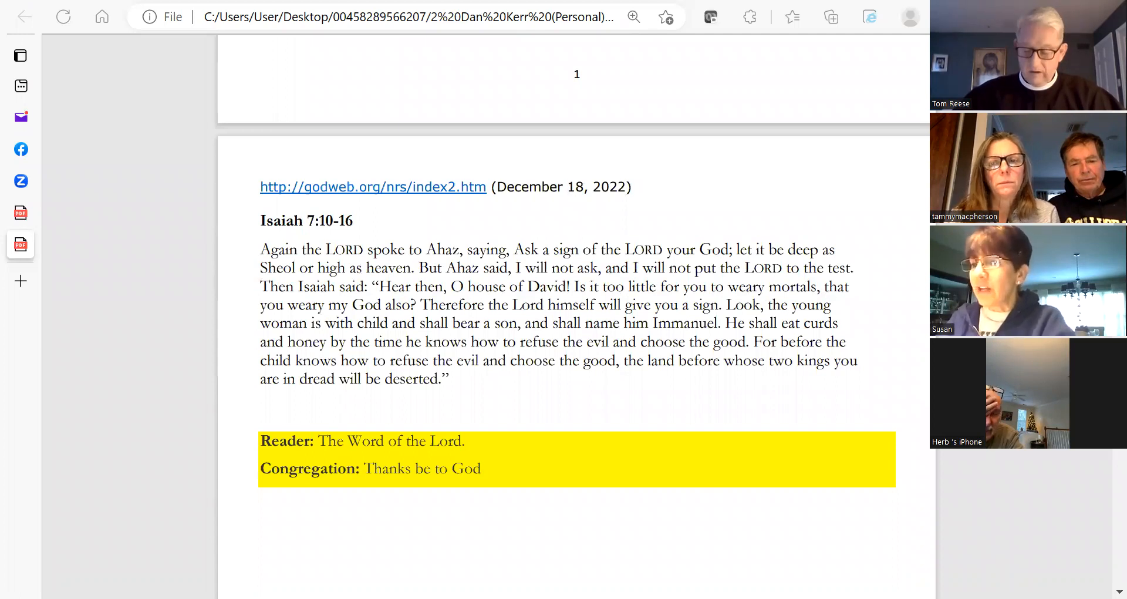
mouse_move(913, 369)
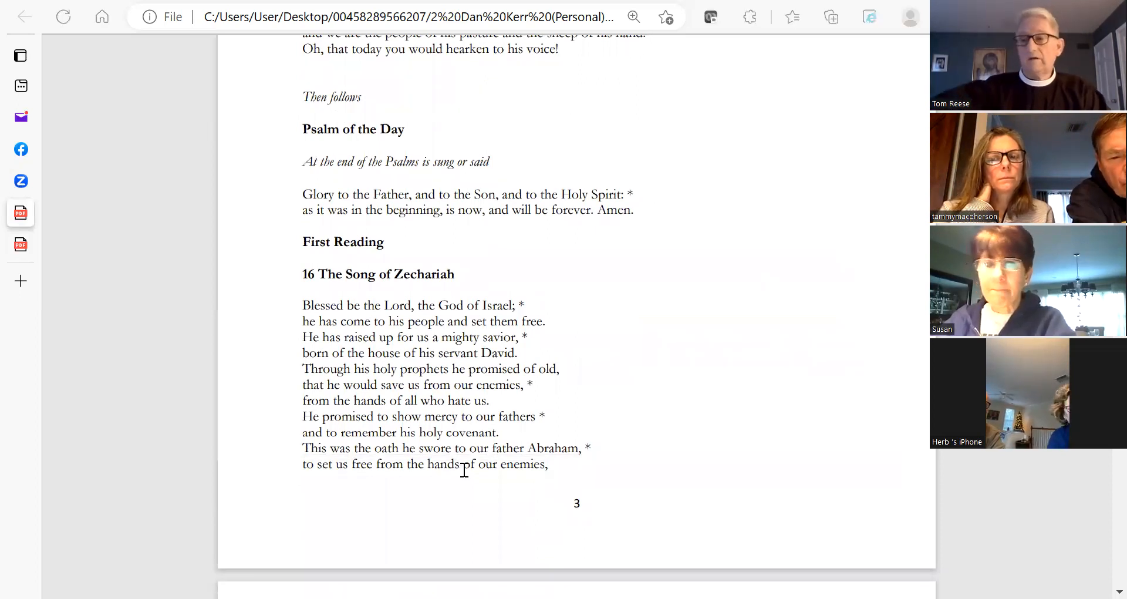
mouse_move(705, 406)
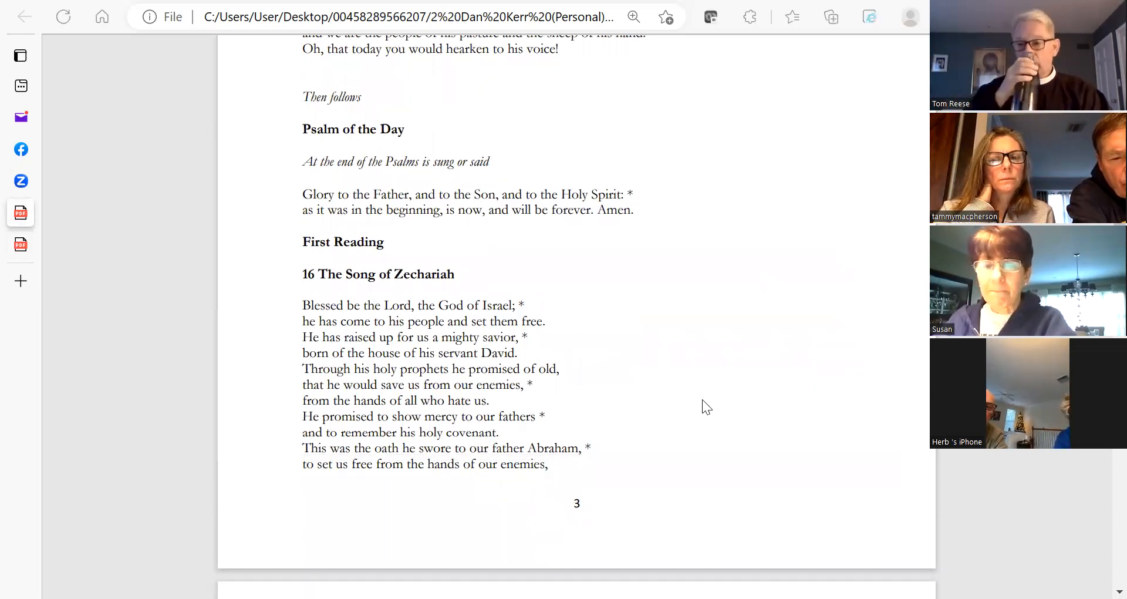
Step: Scroll the Morning Prayer PDF into page 4, showing Epistle, Holy Gospel and Homily headings
scroll(down, 3)
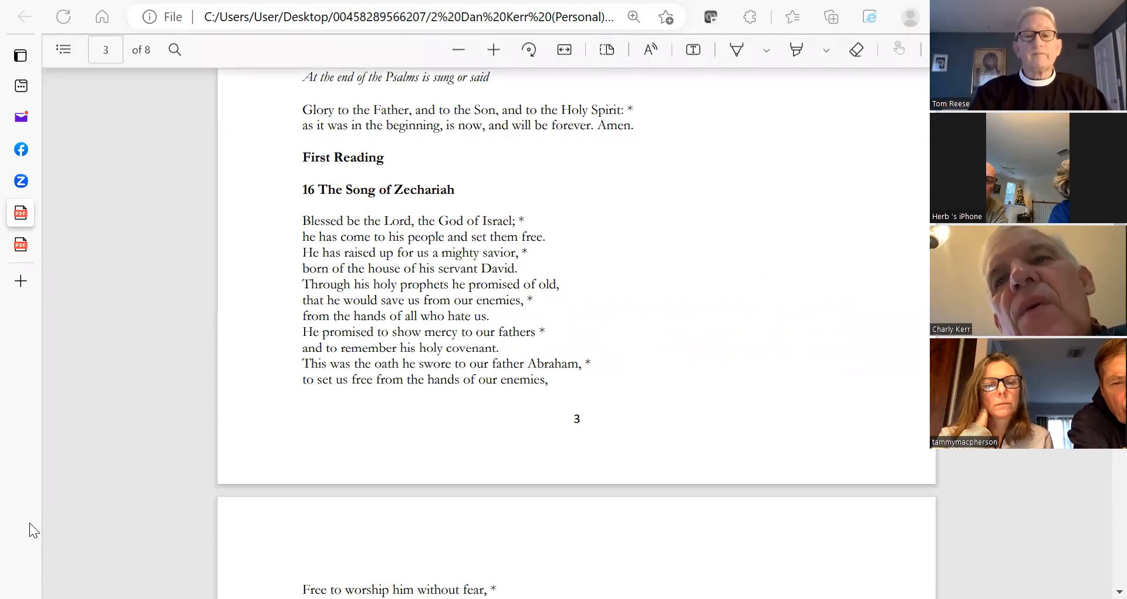
mouse_move(333, 444)
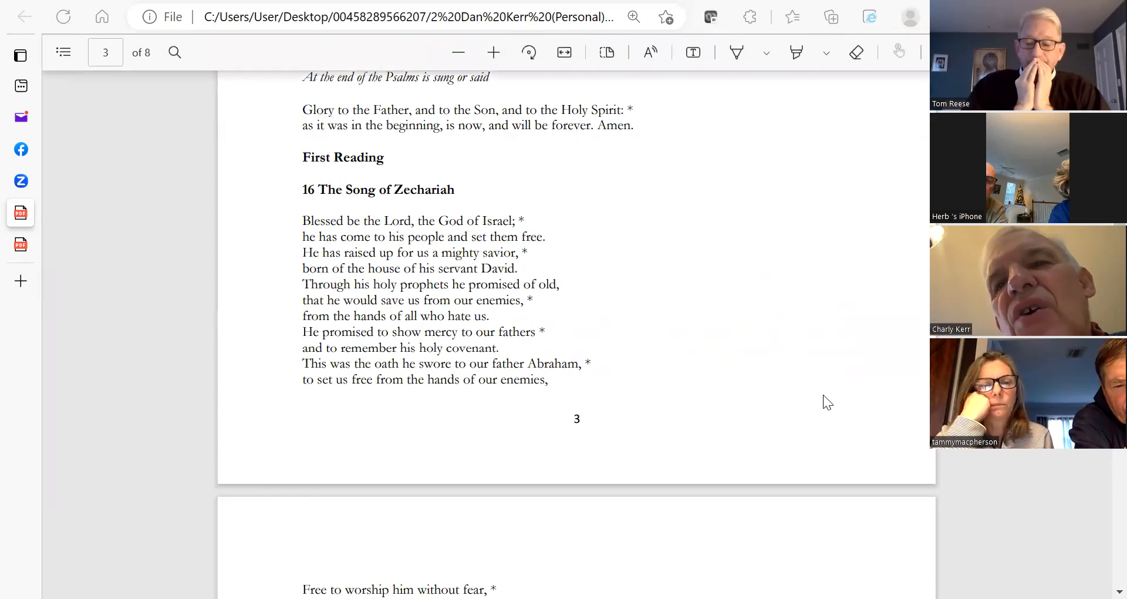
mouse_move(883, 349)
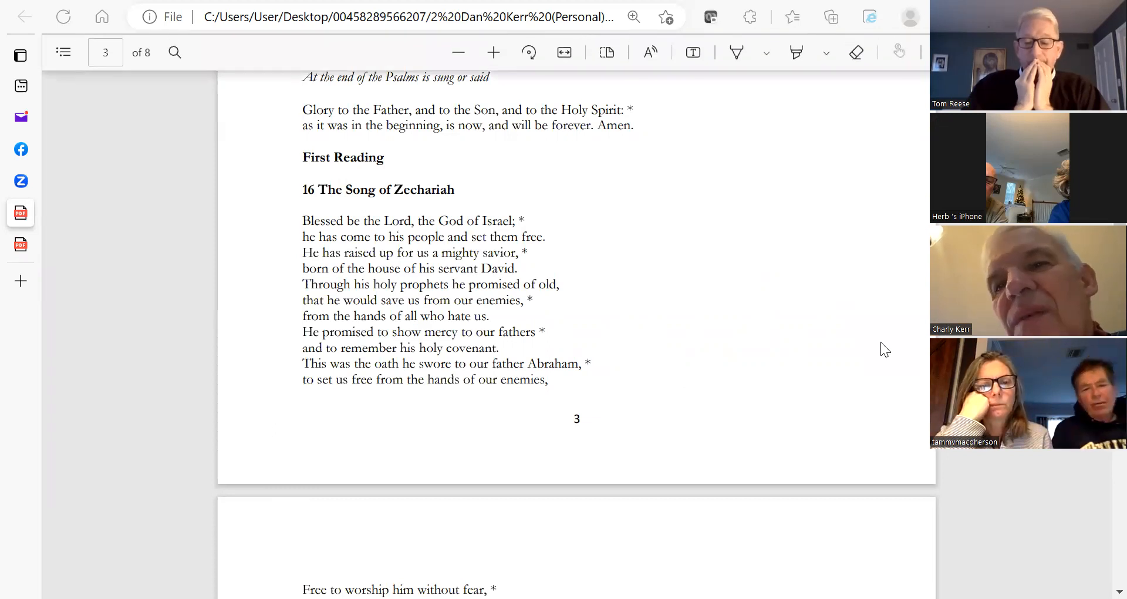
mouse_move(776, 309)
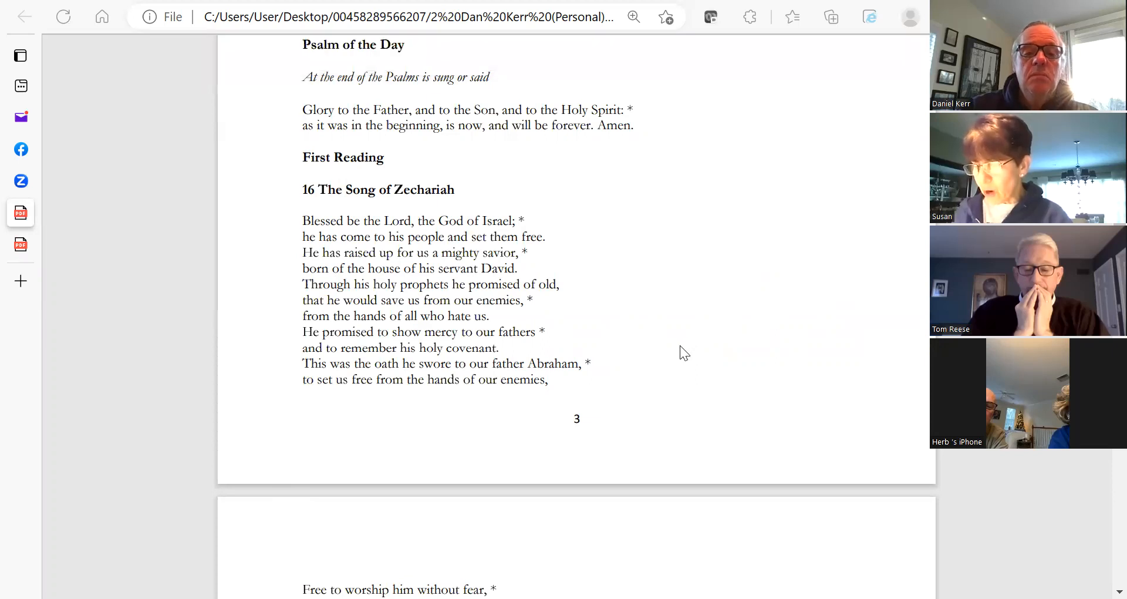
scroll(down, 3)
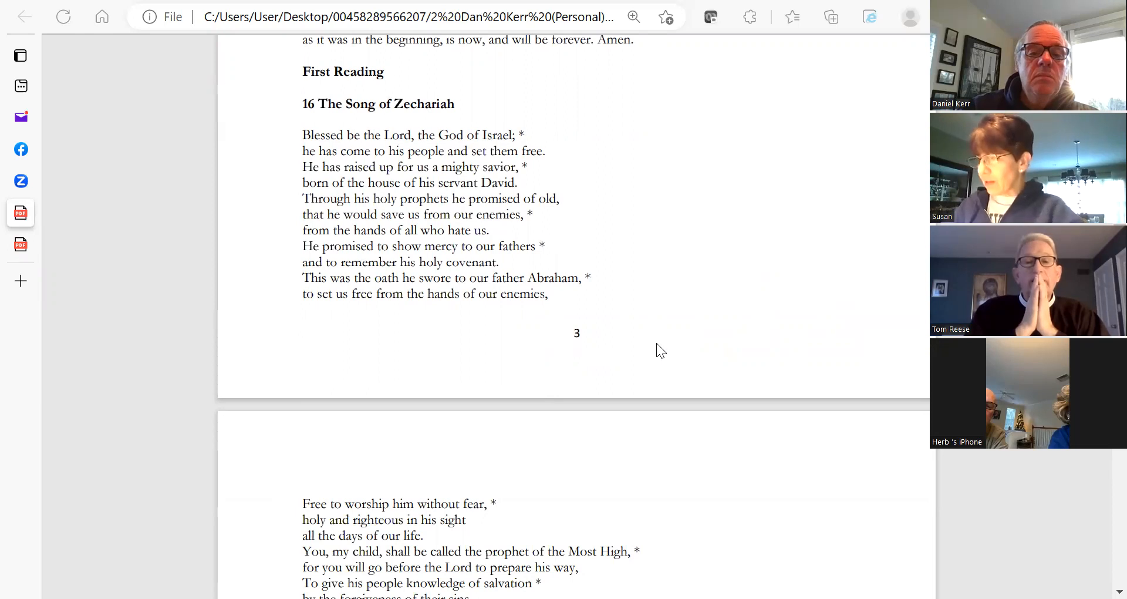
scroll(down, 3)
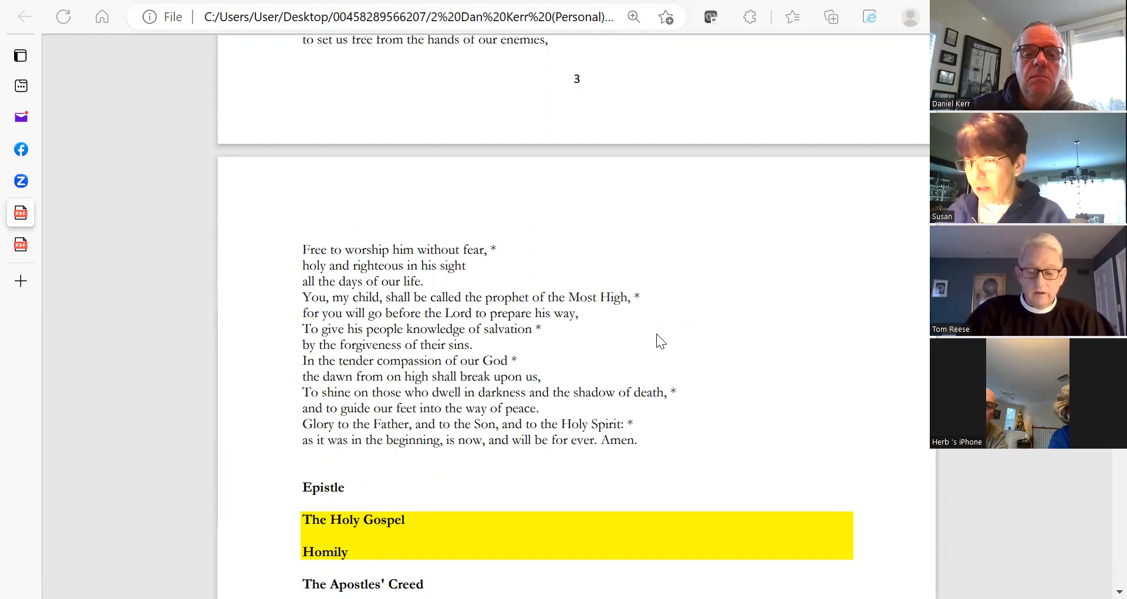
mouse_move(614, 360)
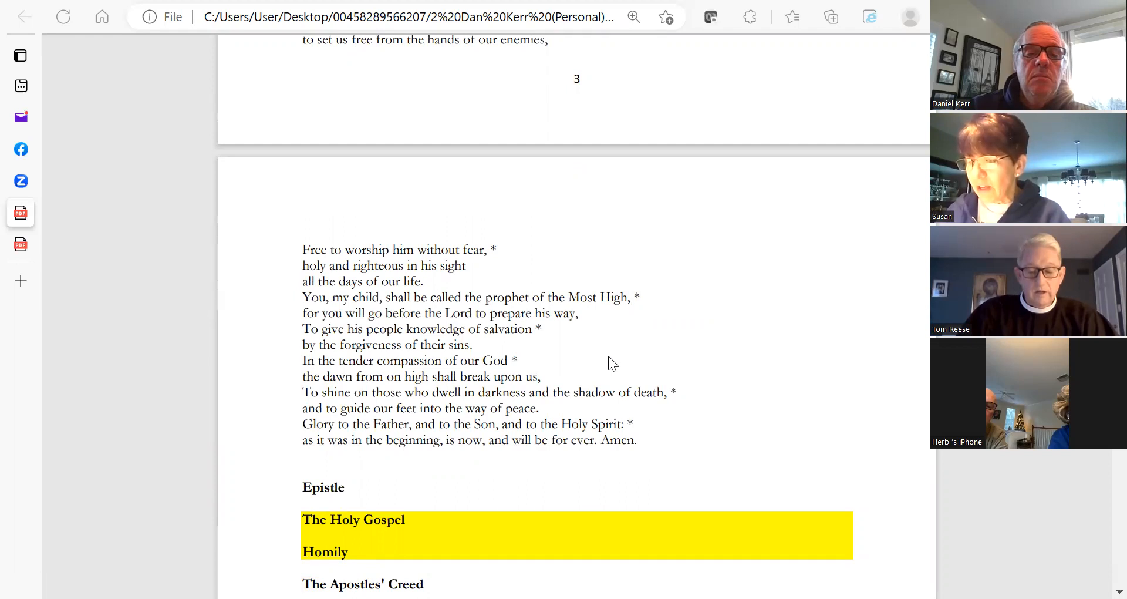
mouse_move(620, 376)
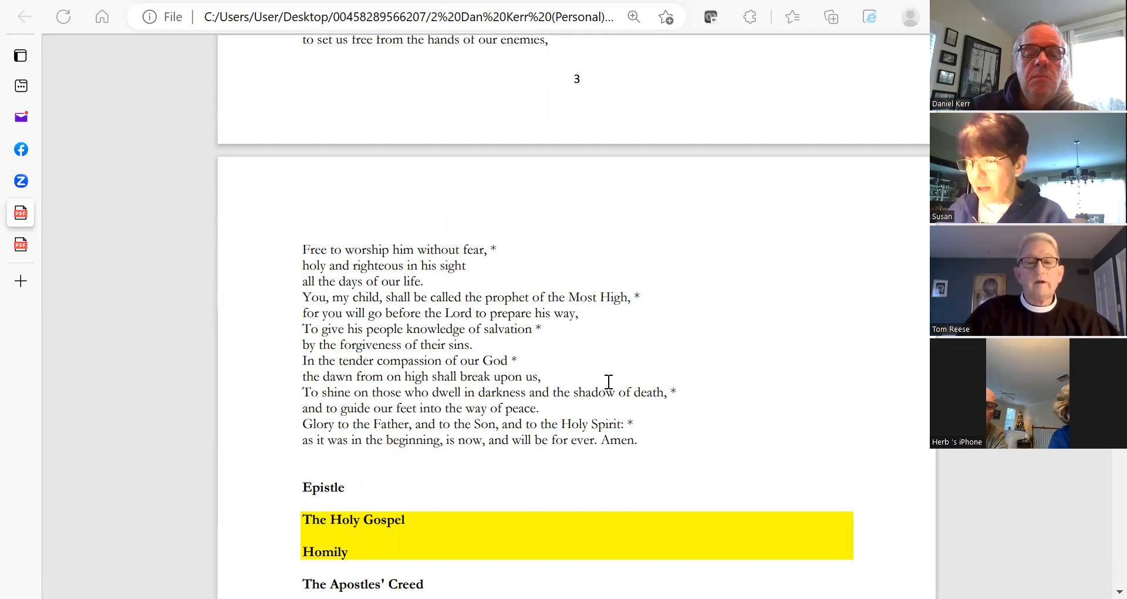
mouse_move(600, 379)
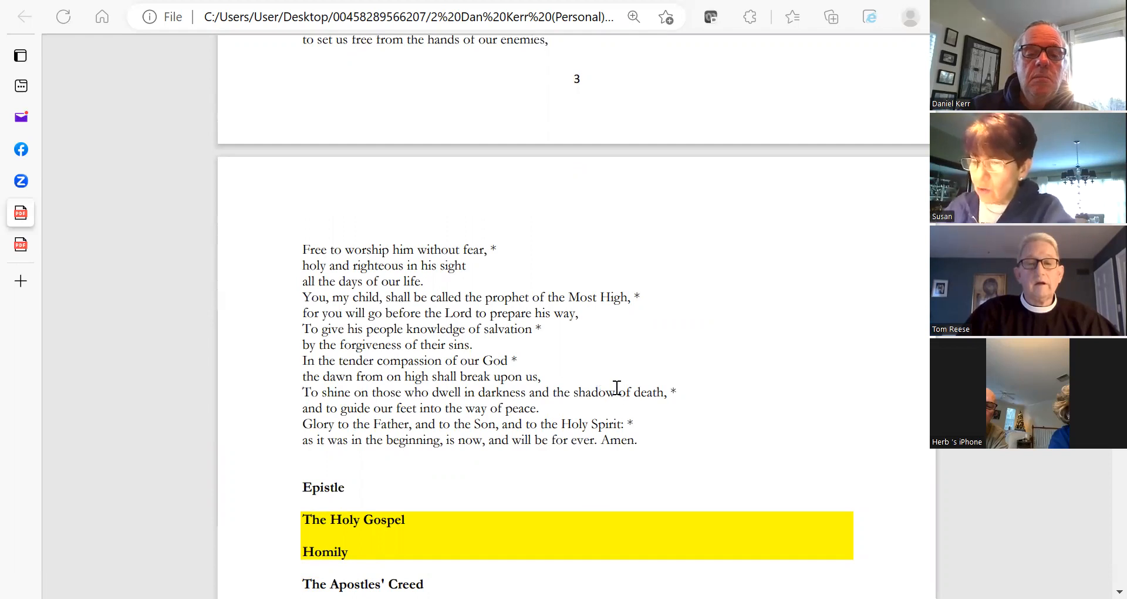
mouse_move(608, 377)
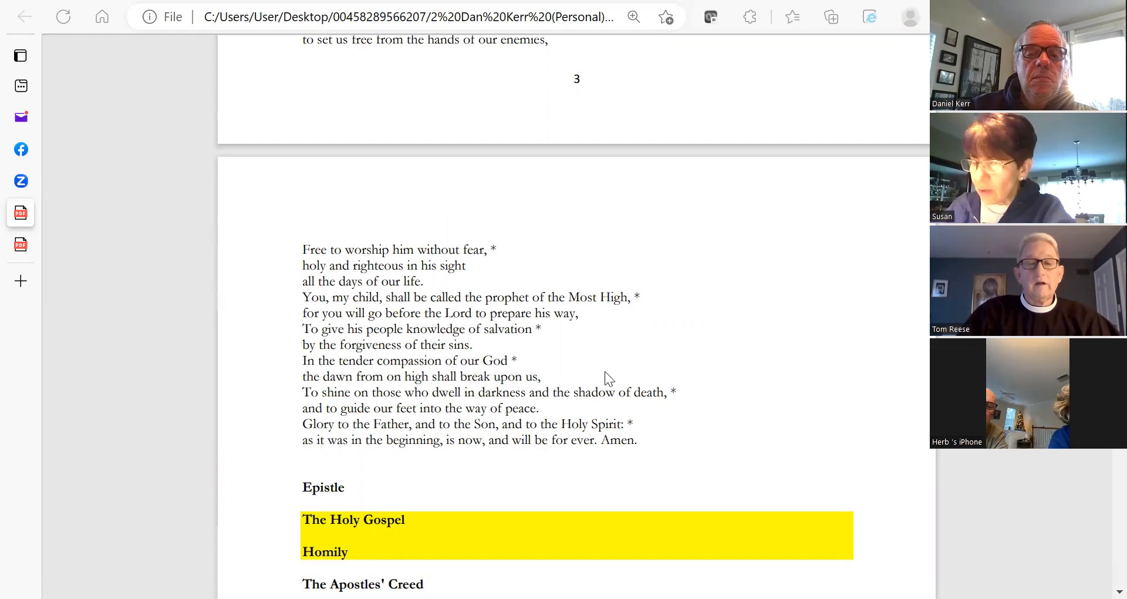
mouse_move(644, 358)
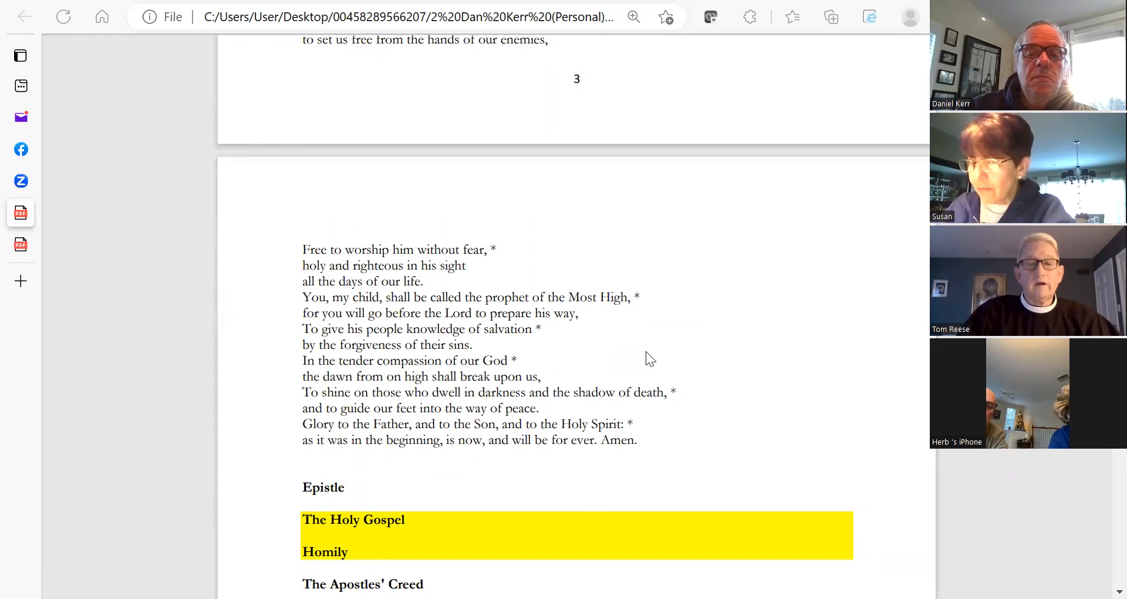
mouse_move(638, 357)
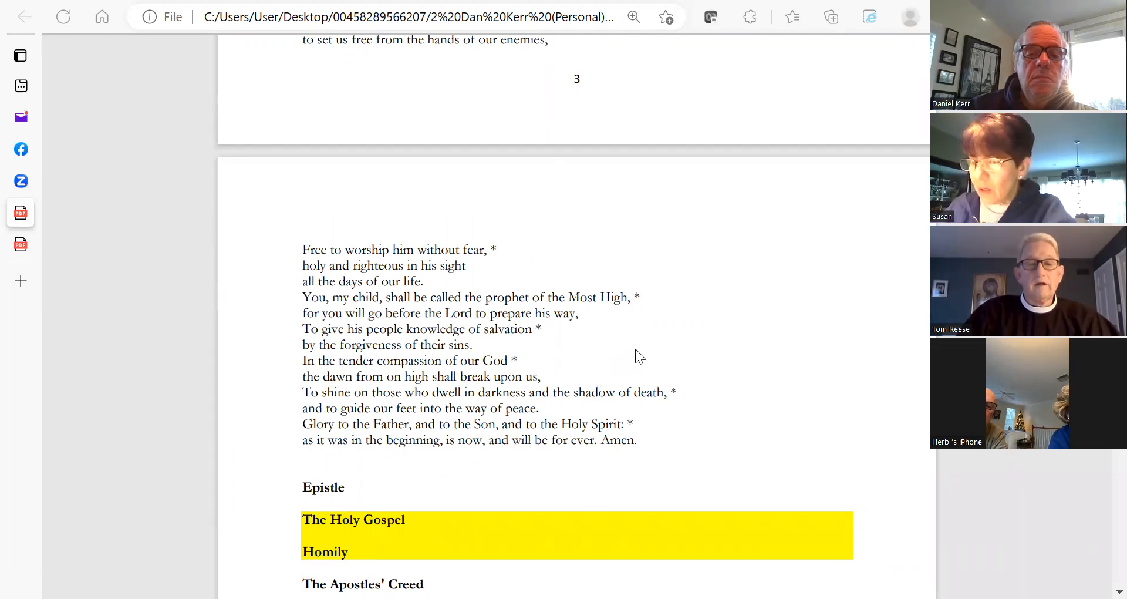
mouse_move(505, 287)
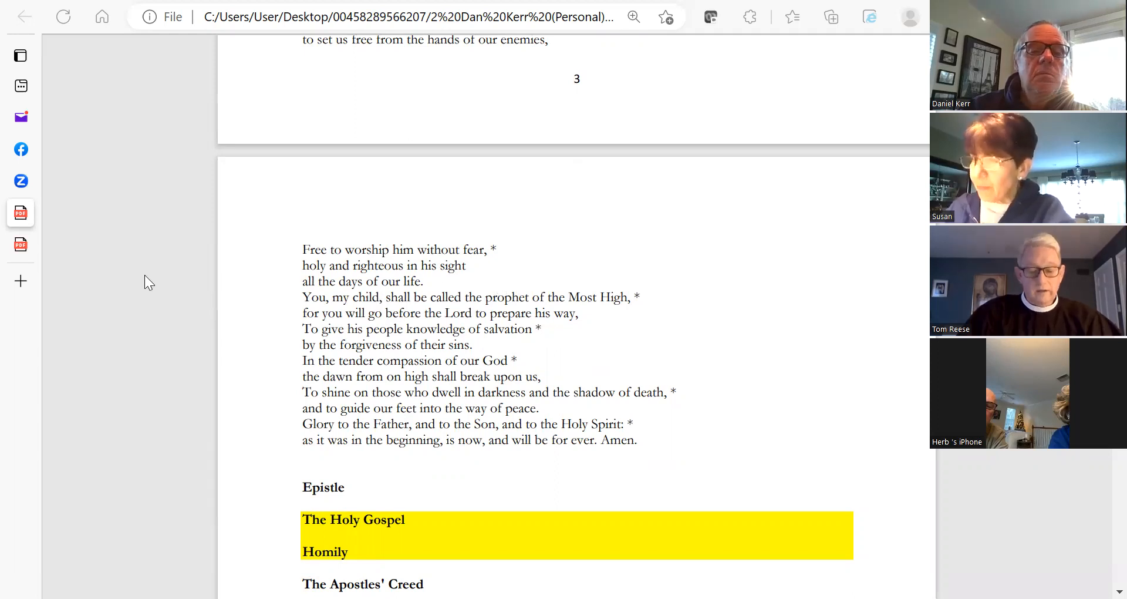
Step: Switch to the December 18, 2022 Readings PDF tab and scroll to Romans 1:1-7
click(20, 55)
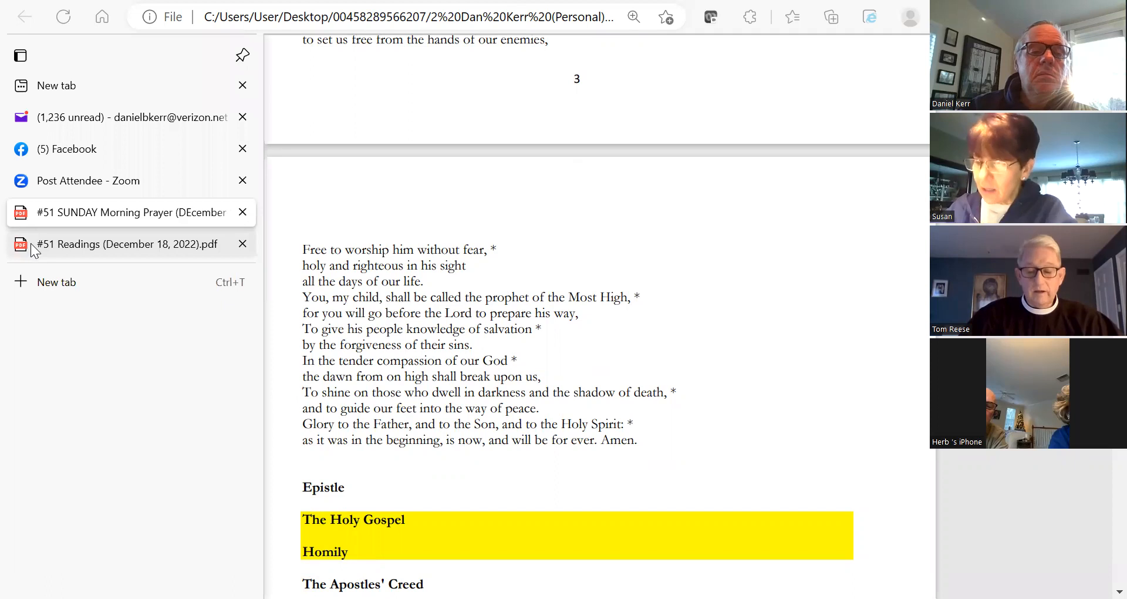
mouse_move(125, 244)
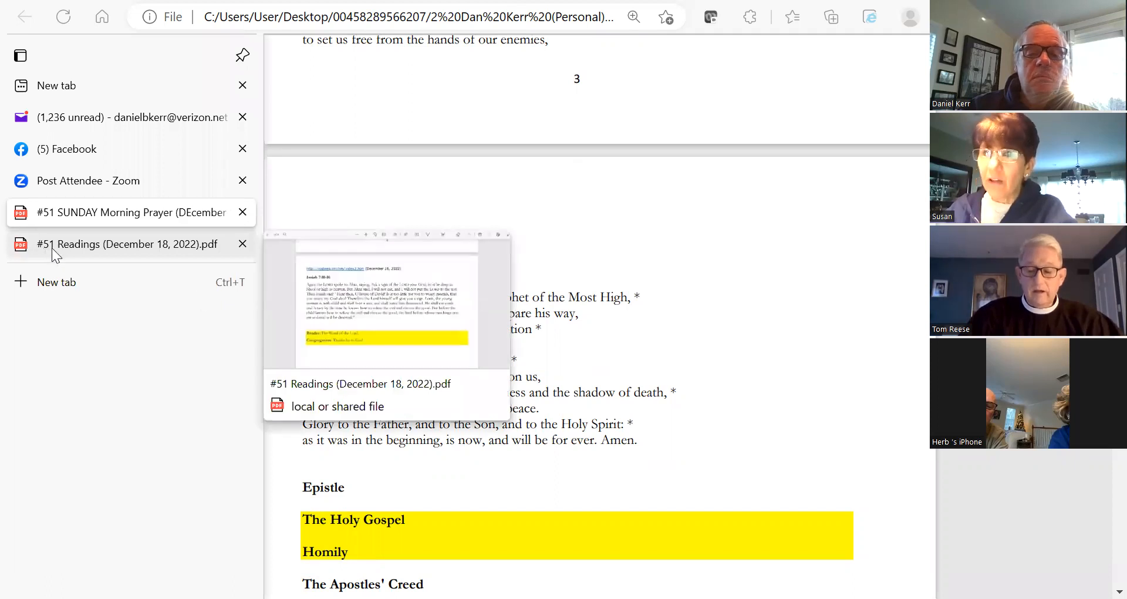
click(130, 244)
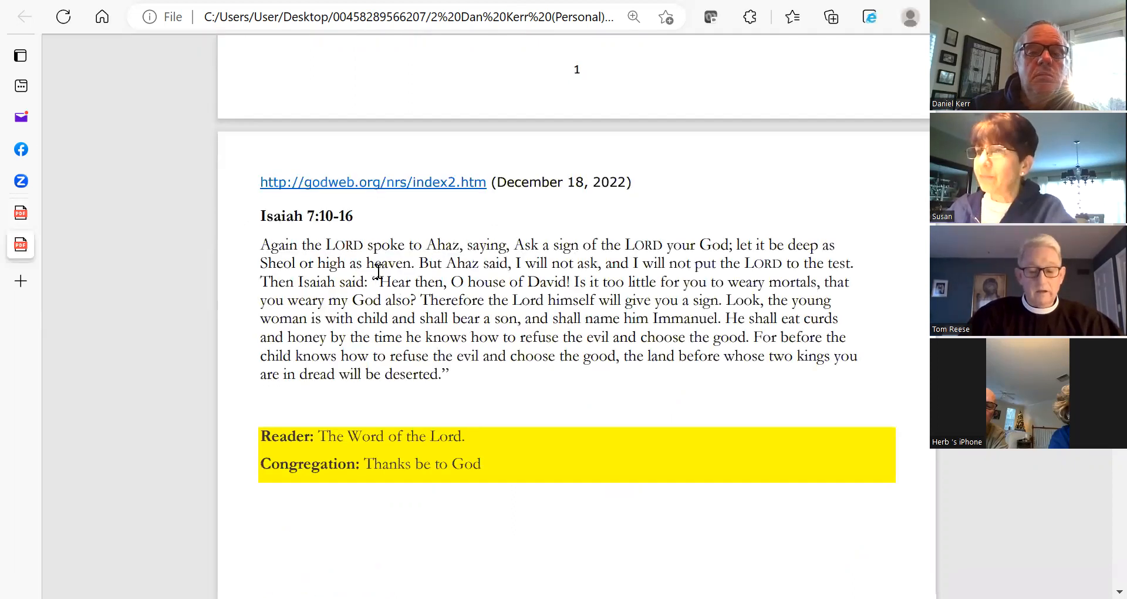
scroll(down, 3)
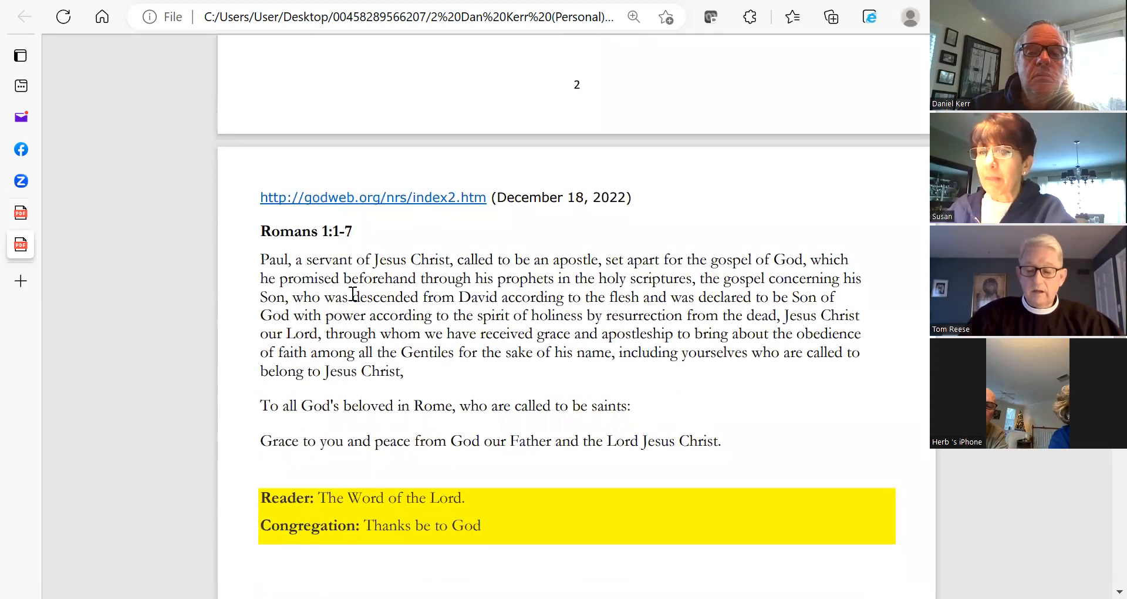
mouse_move(58, 525)
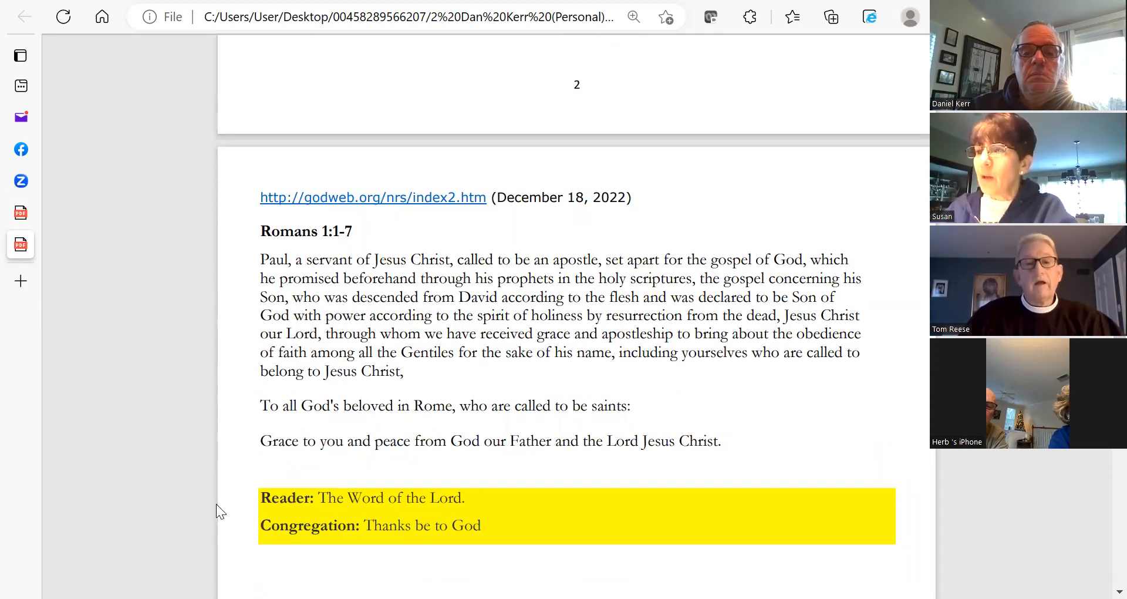
mouse_move(374, 474)
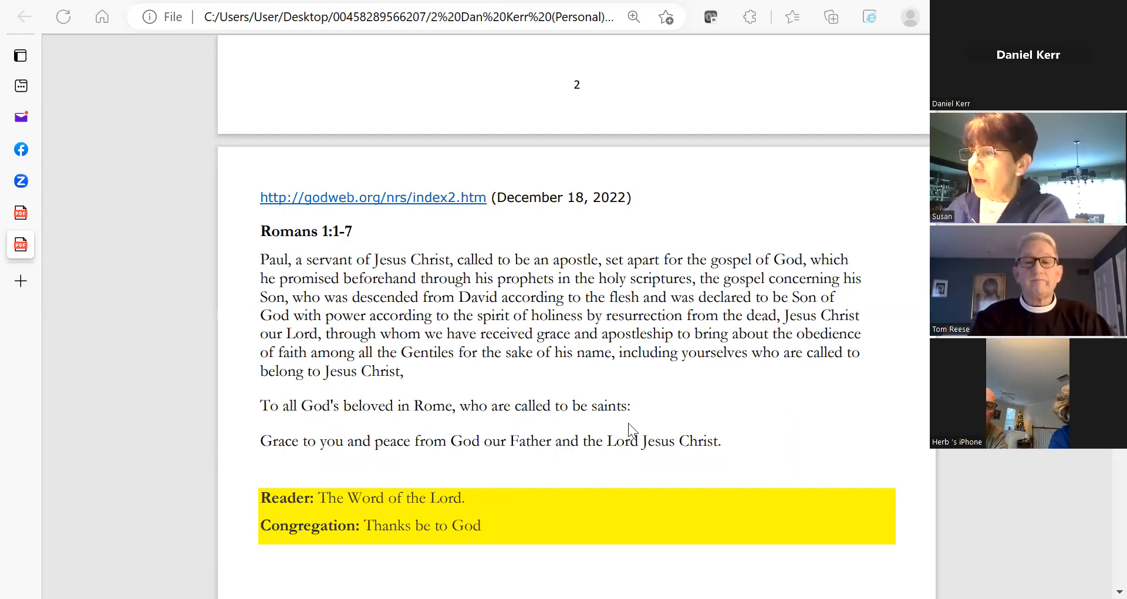
mouse_move(672, 409)
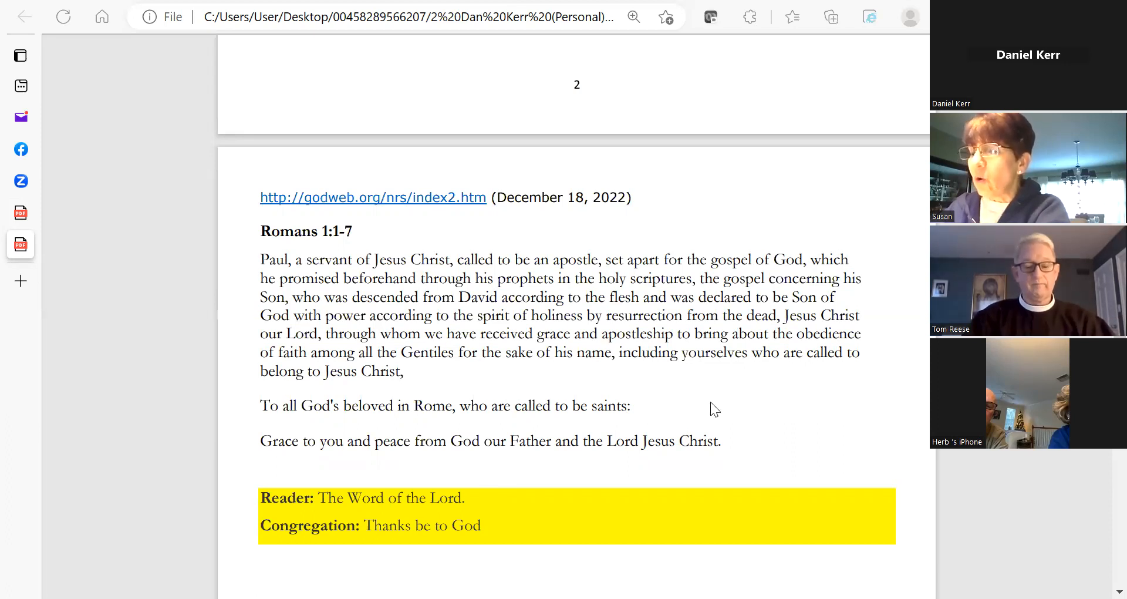
mouse_move(679, 406)
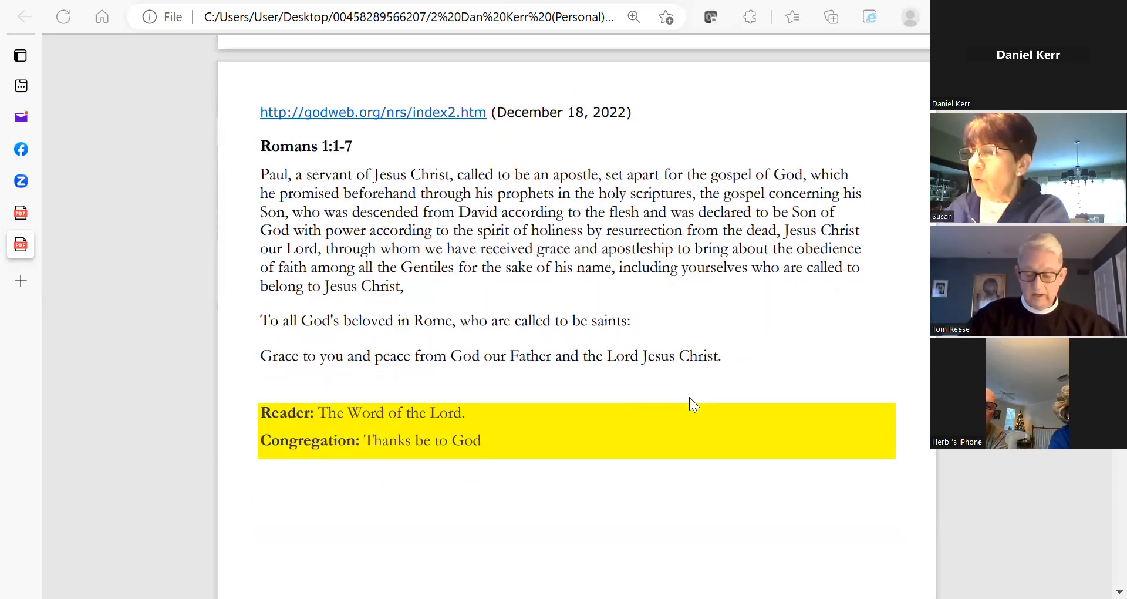
mouse_move(359, 504)
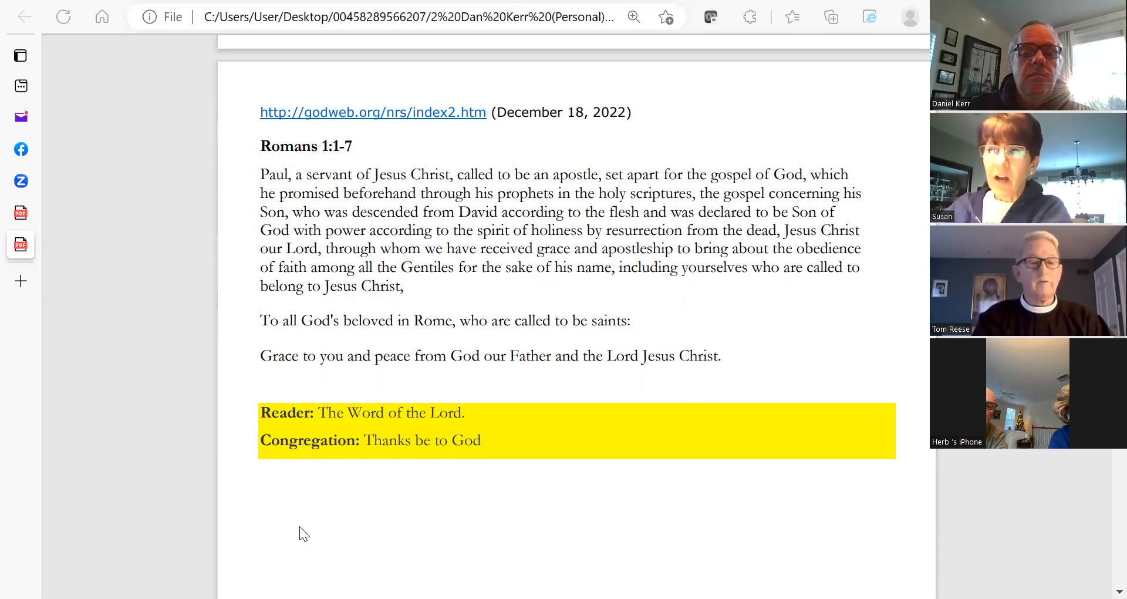
Step: Scroll the Readings PDF to Matthew 1:18-25, its response, and the Collect
scroll(down, 3)
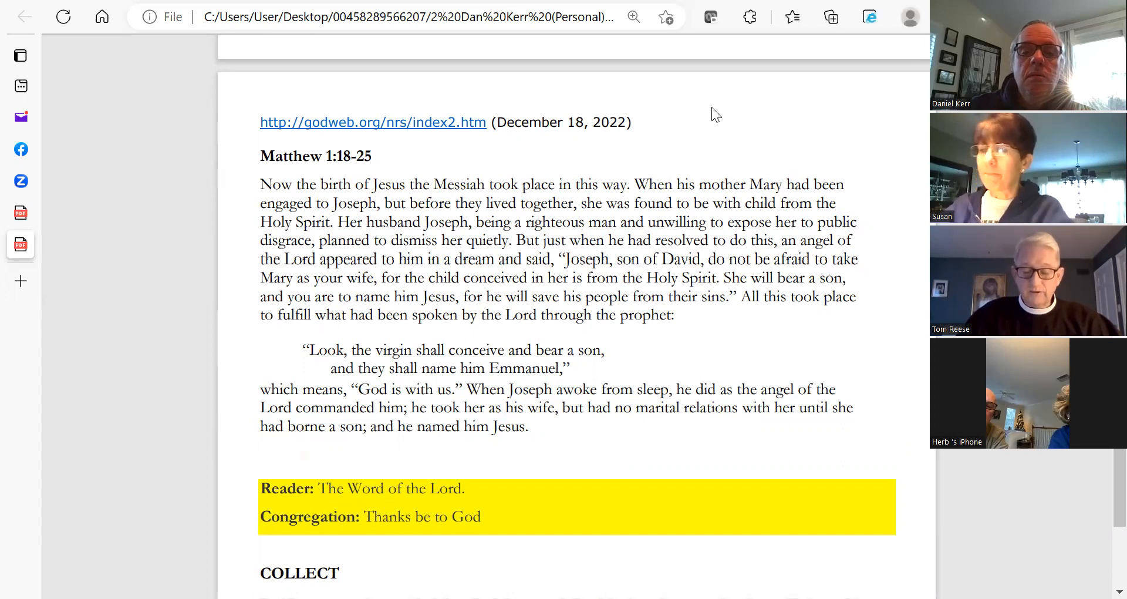
mouse_move(776, 176)
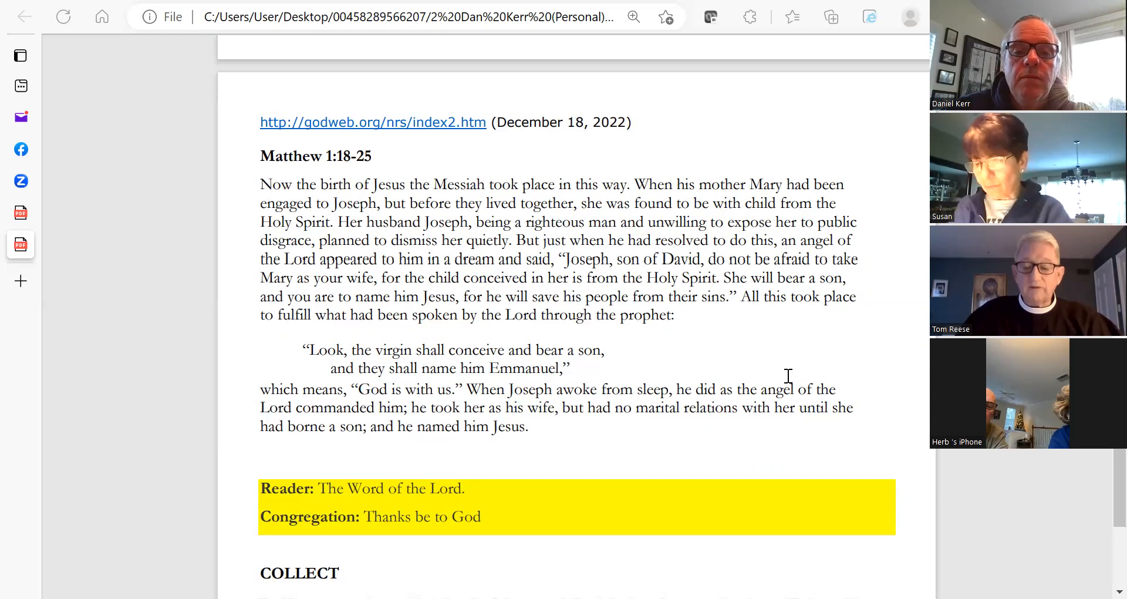
scroll(down, 3)
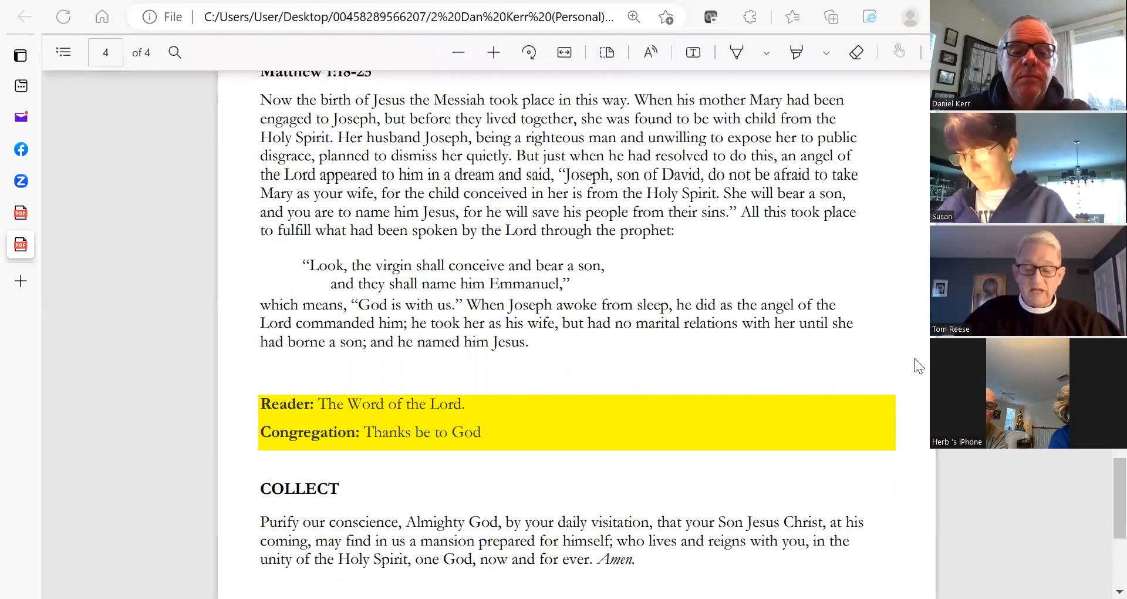
mouse_move(913, 383)
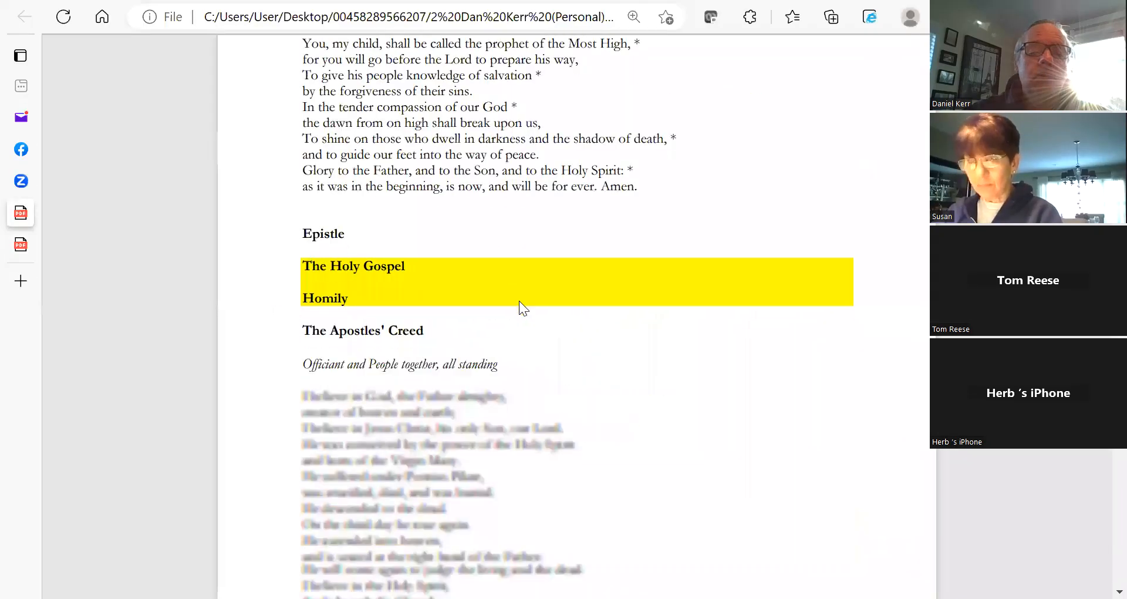
Step: Scroll down to show the full Apostles' Creed and The Prayers on page 4
scroll(down, 3)
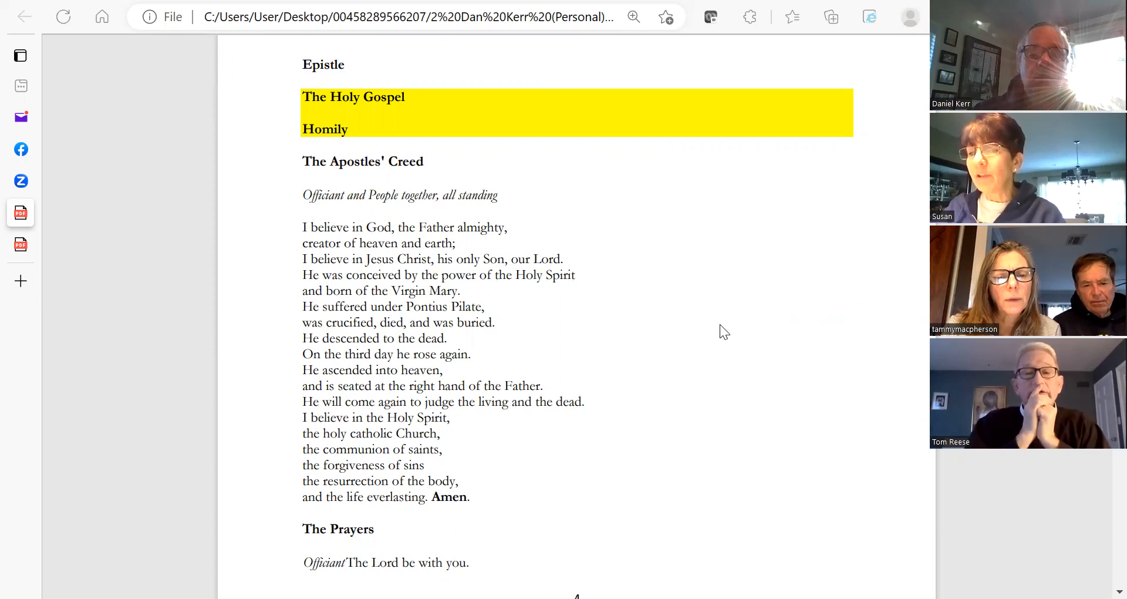
scroll(down, 3)
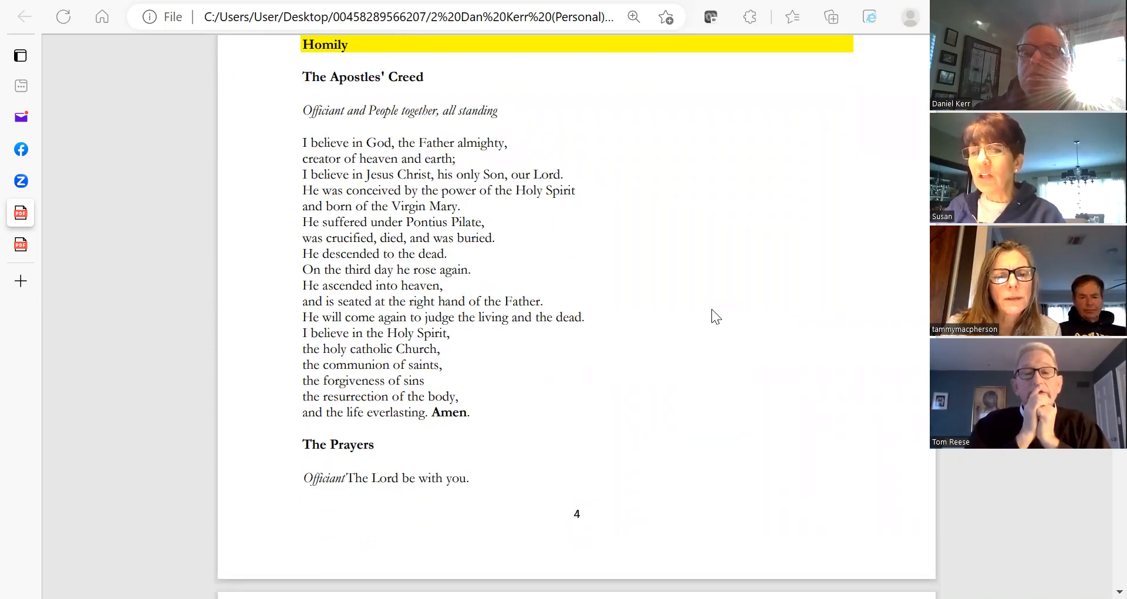
mouse_move(459, 528)
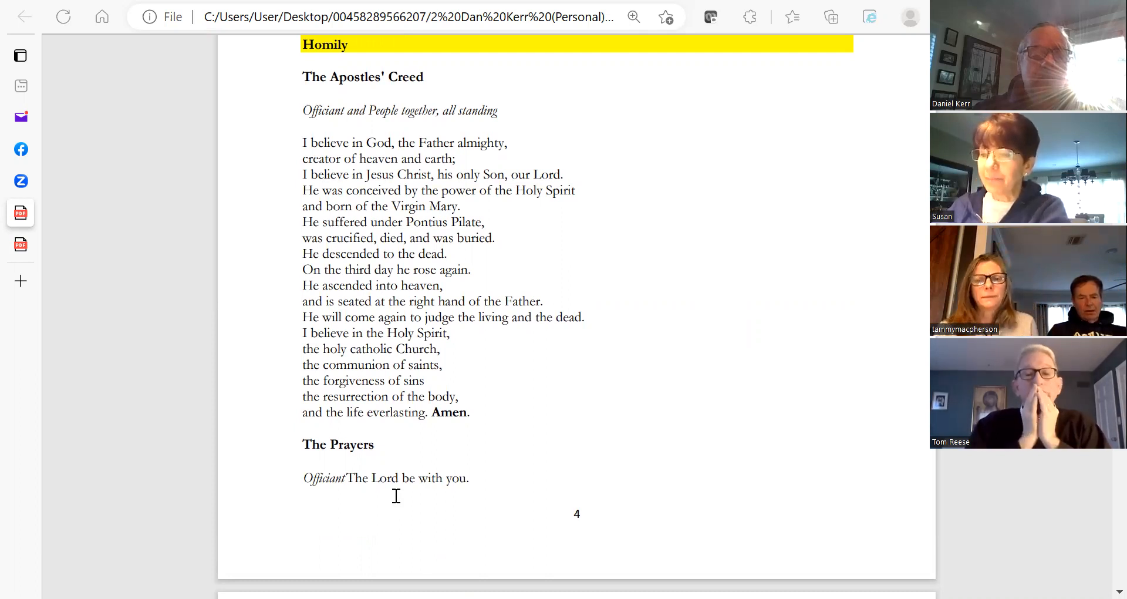
Step: Scroll onto page 5 to show Suffrages B and the highlighted Collect for The Day
scroll(down, 3)
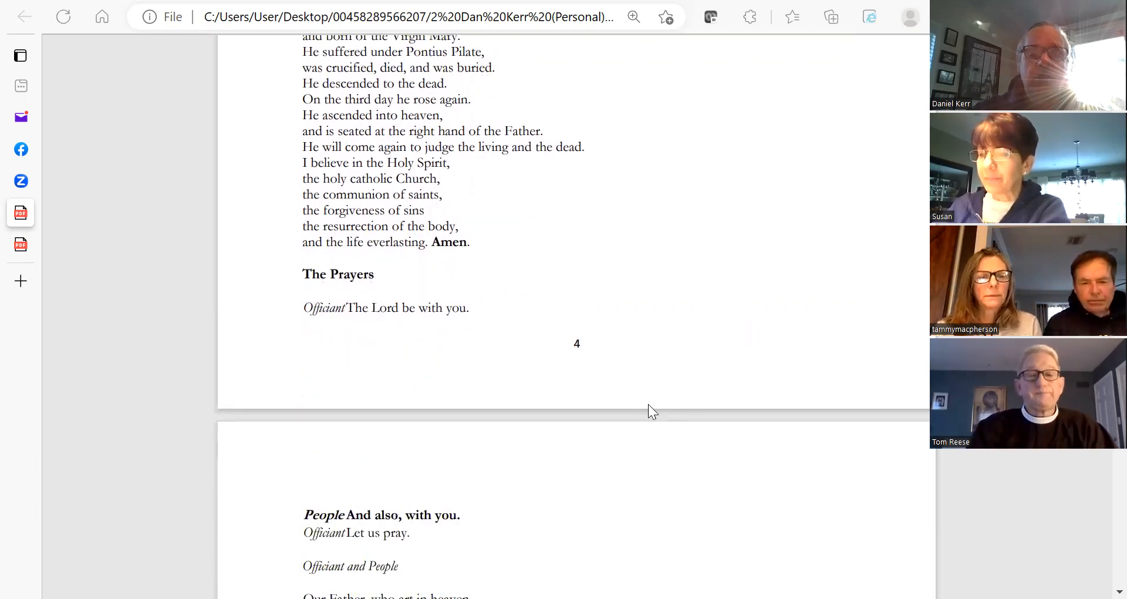
scroll(down, 3)
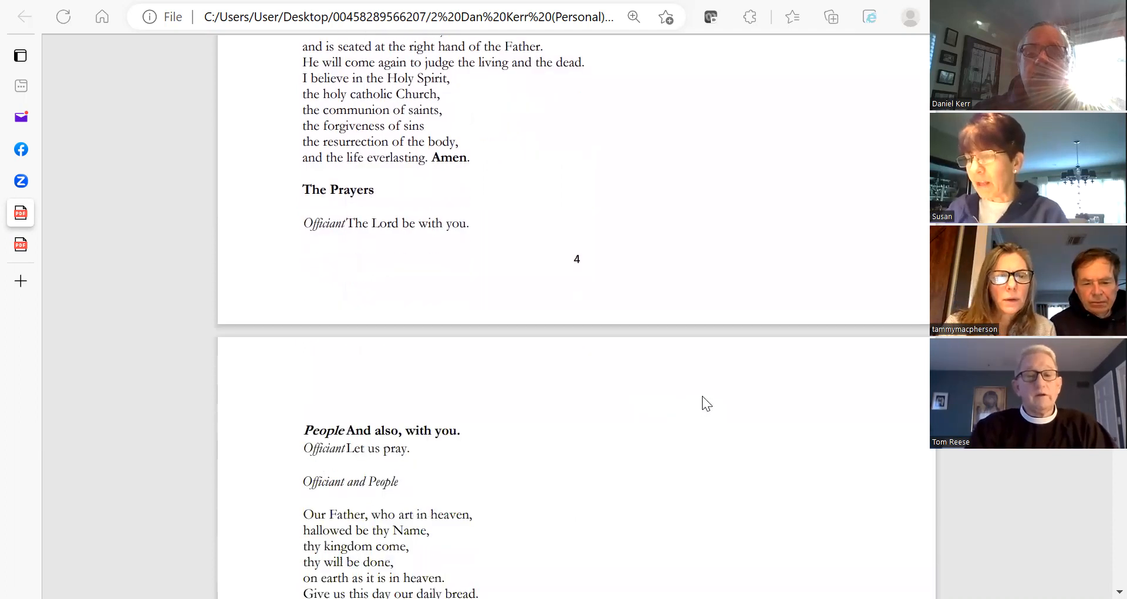
mouse_move(717, 429)
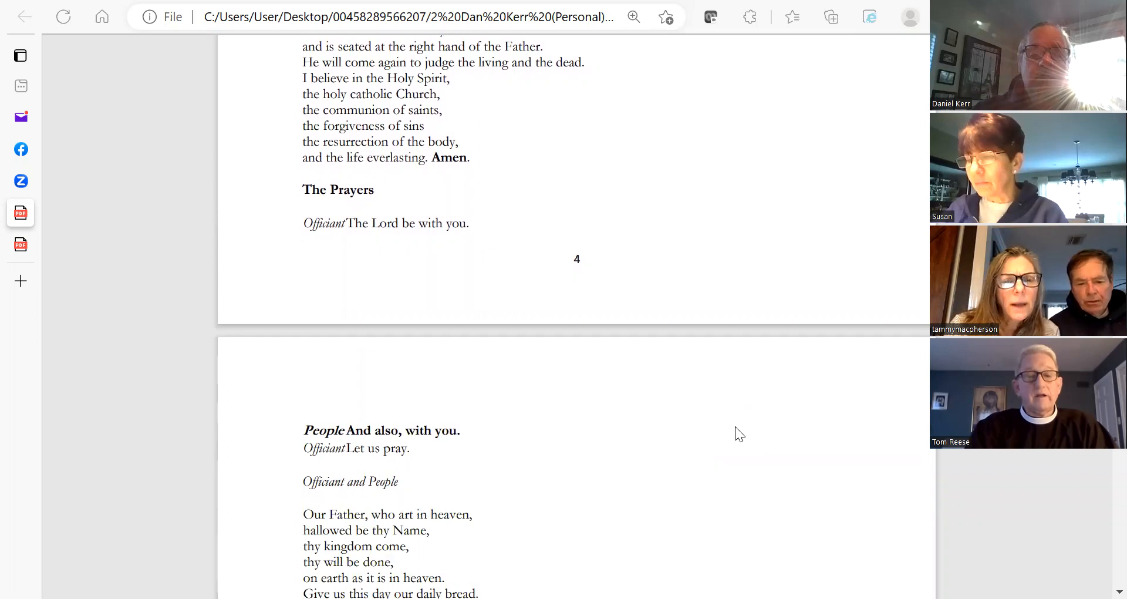
scroll(down, 3)
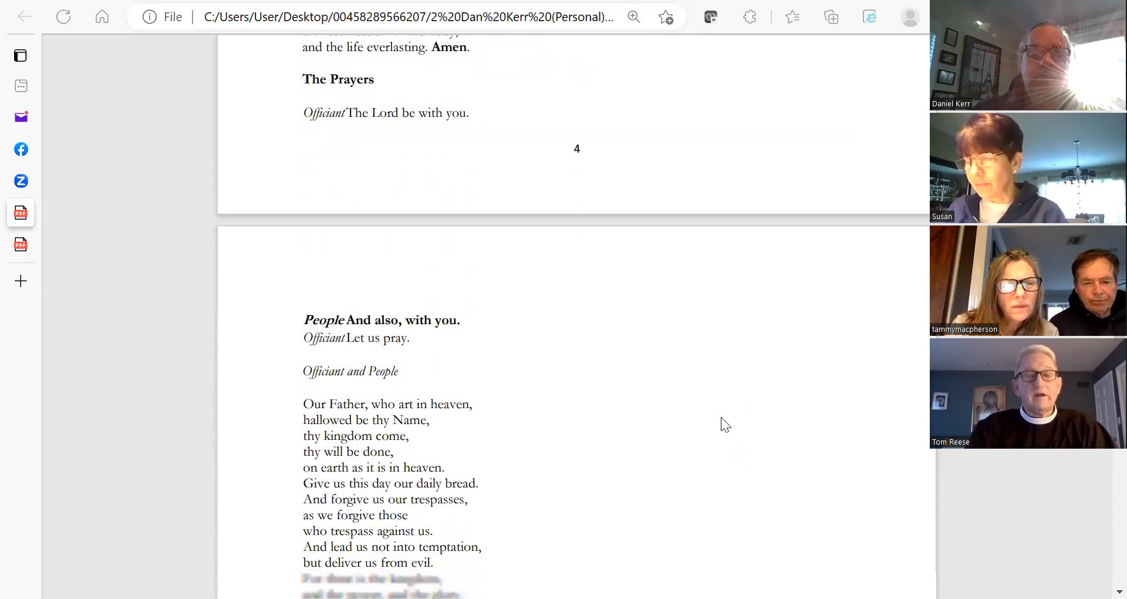
scroll(down, 3)
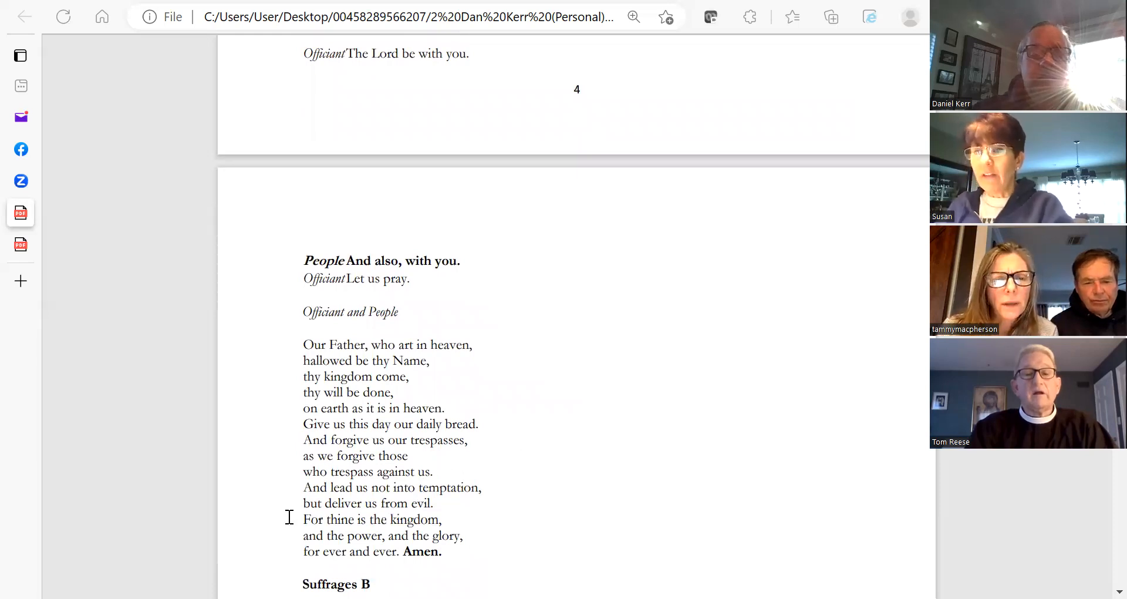
scroll(down, 3)
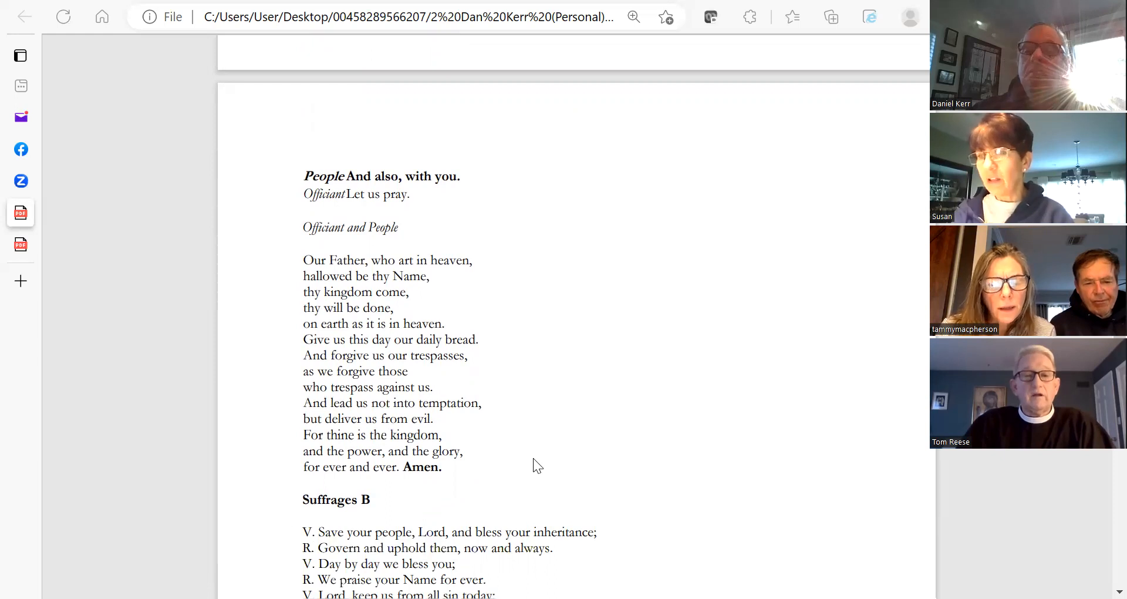
mouse_move(899, 409)
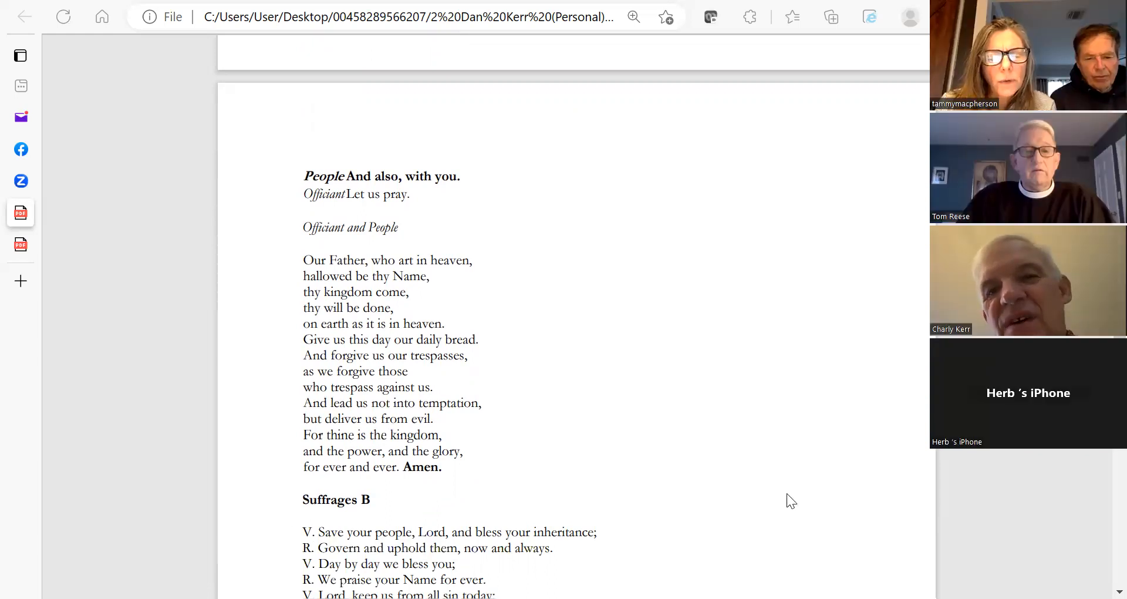
mouse_move(737, 425)
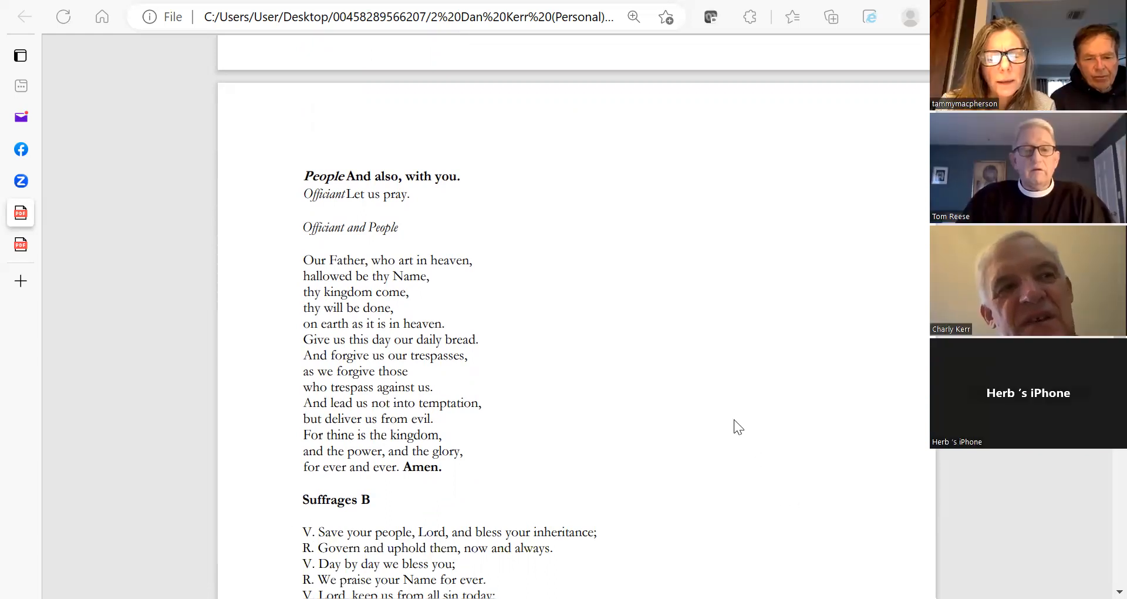
mouse_move(733, 338)
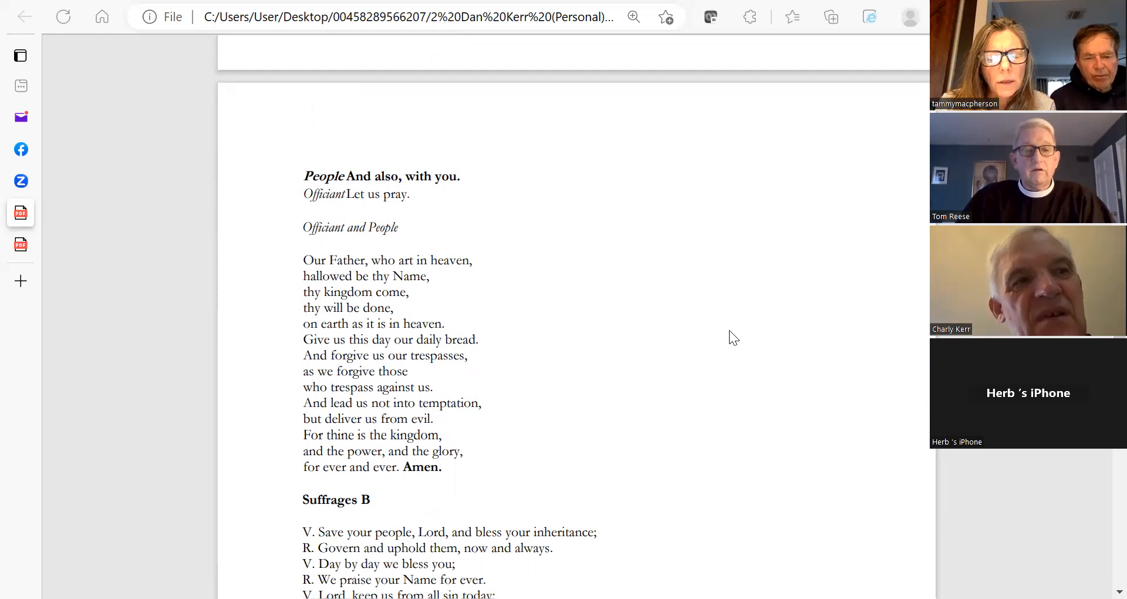
scroll(down, 3)
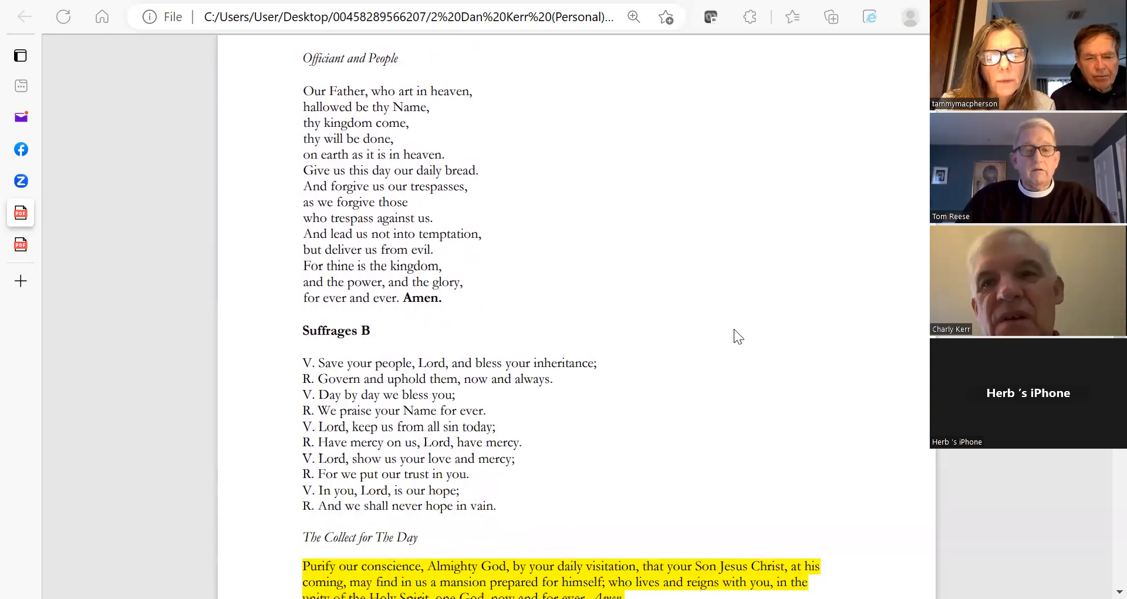
mouse_move(768, 339)
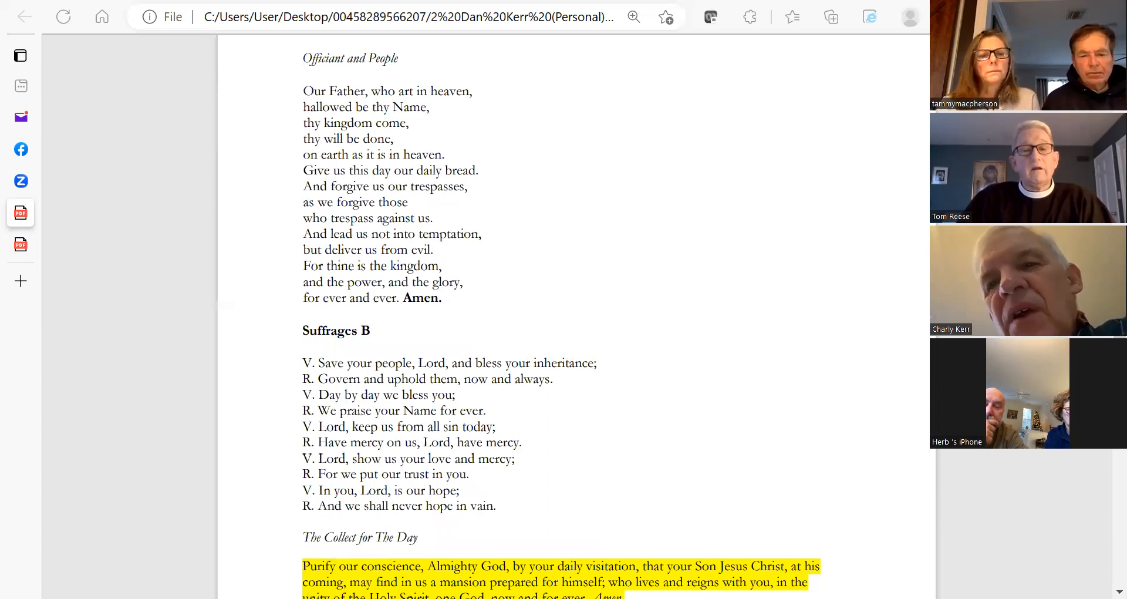
scroll(down, 3)
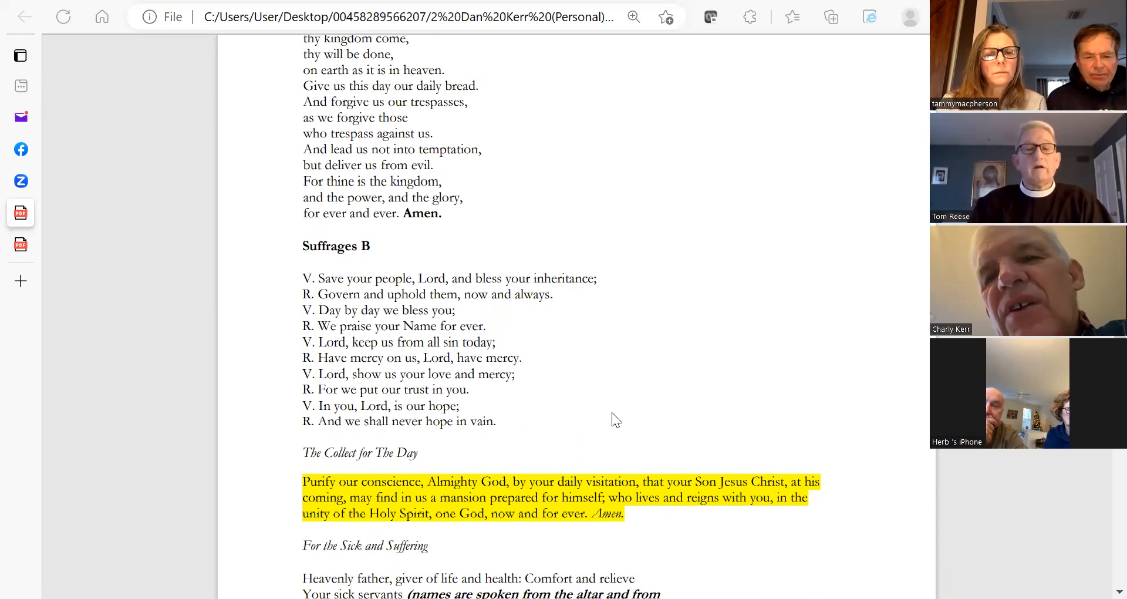
mouse_move(563, 439)
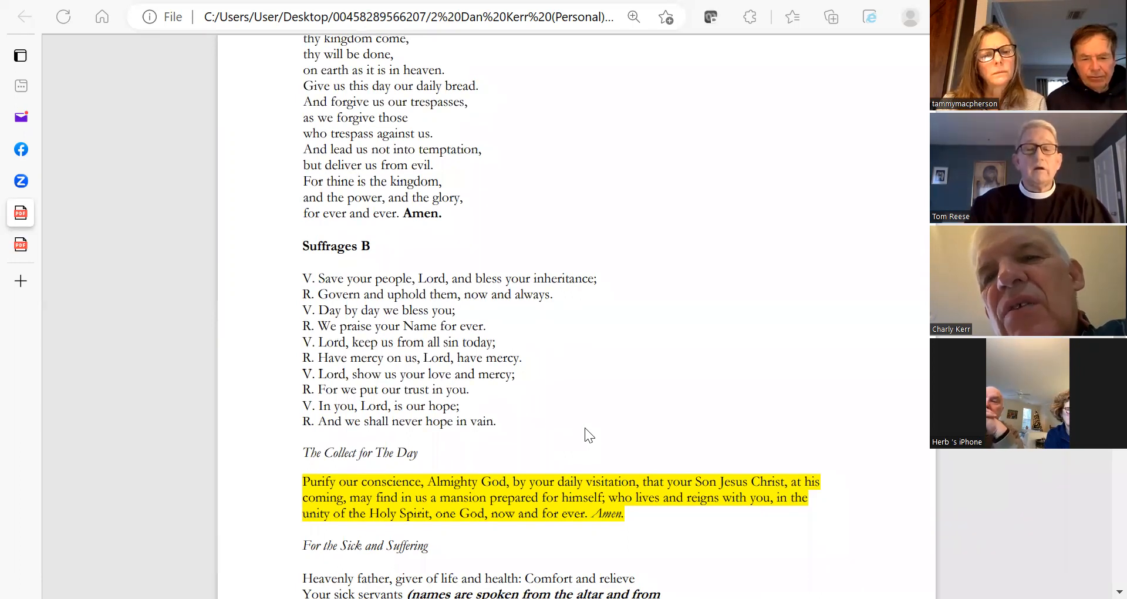
Step: Scroll the PDF down to the For the Sick and Suffering prayer at page 5's end
scroll(down, 3)
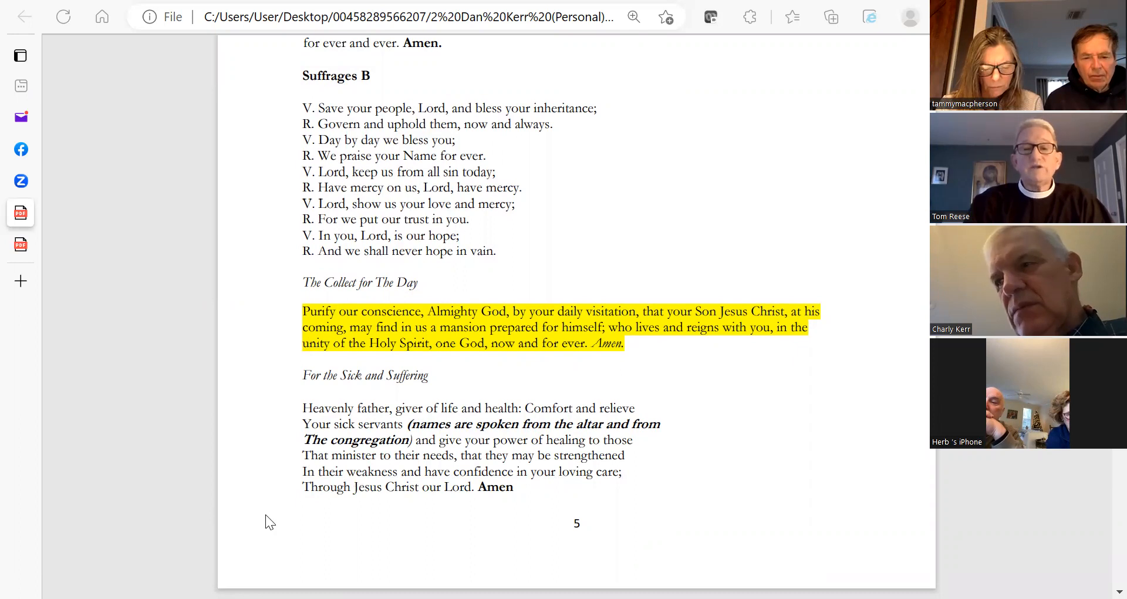
mouse_move(312, 514)
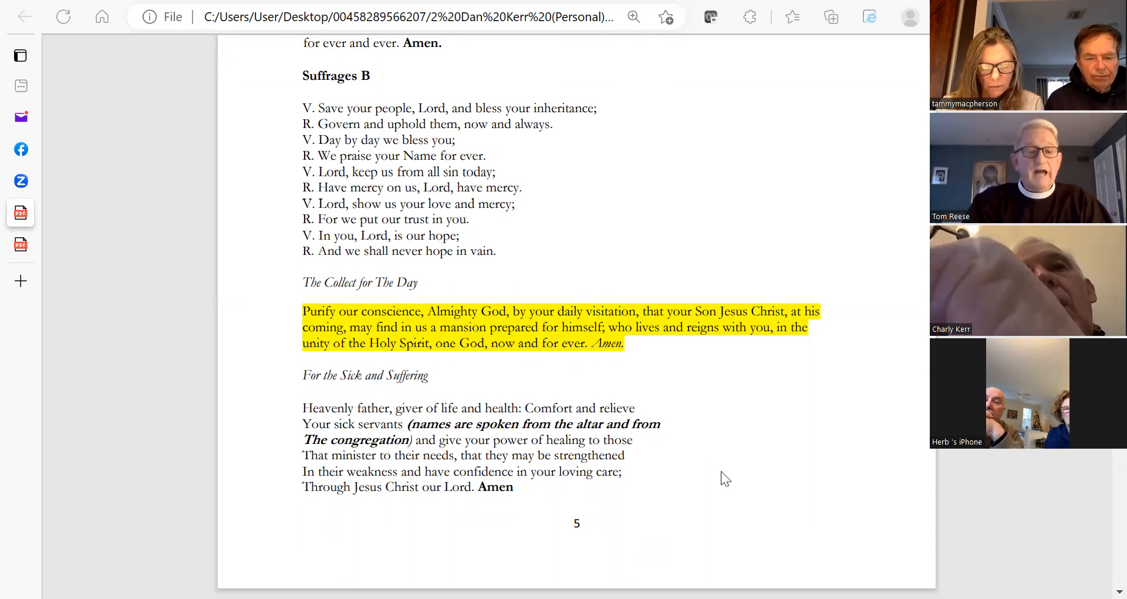
mouse_move(722, 478)
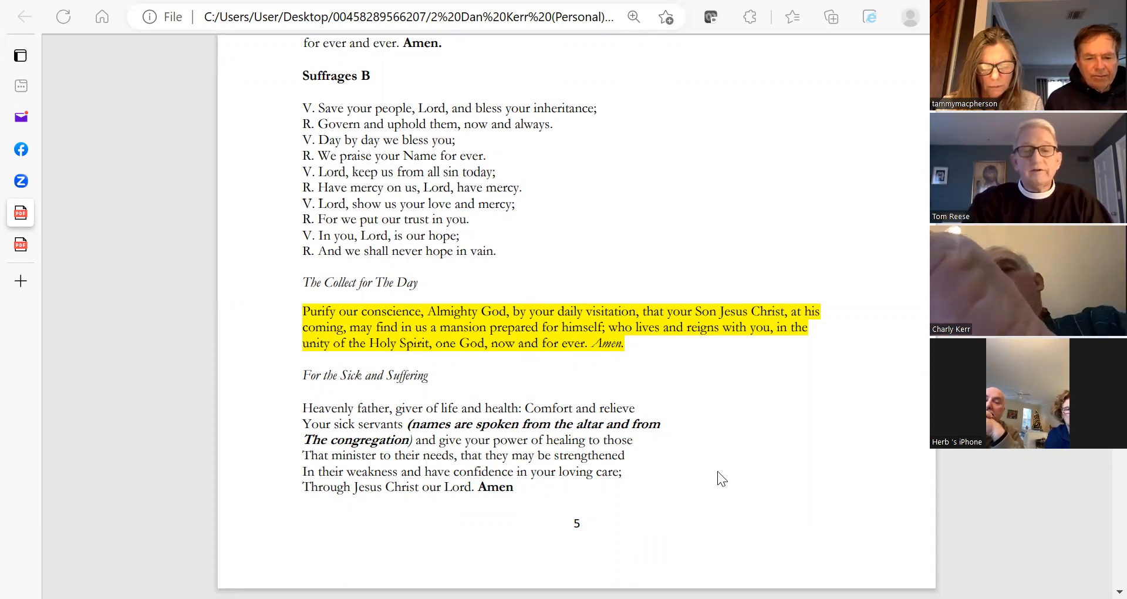
mouse_move(412, 532)
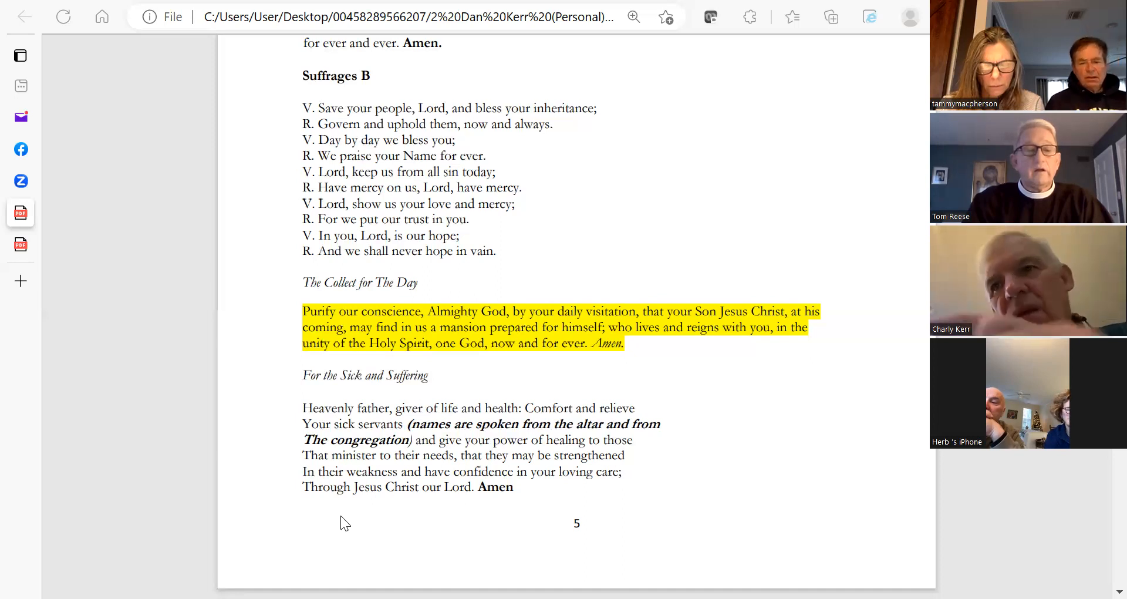
mouse_move(503, 506)
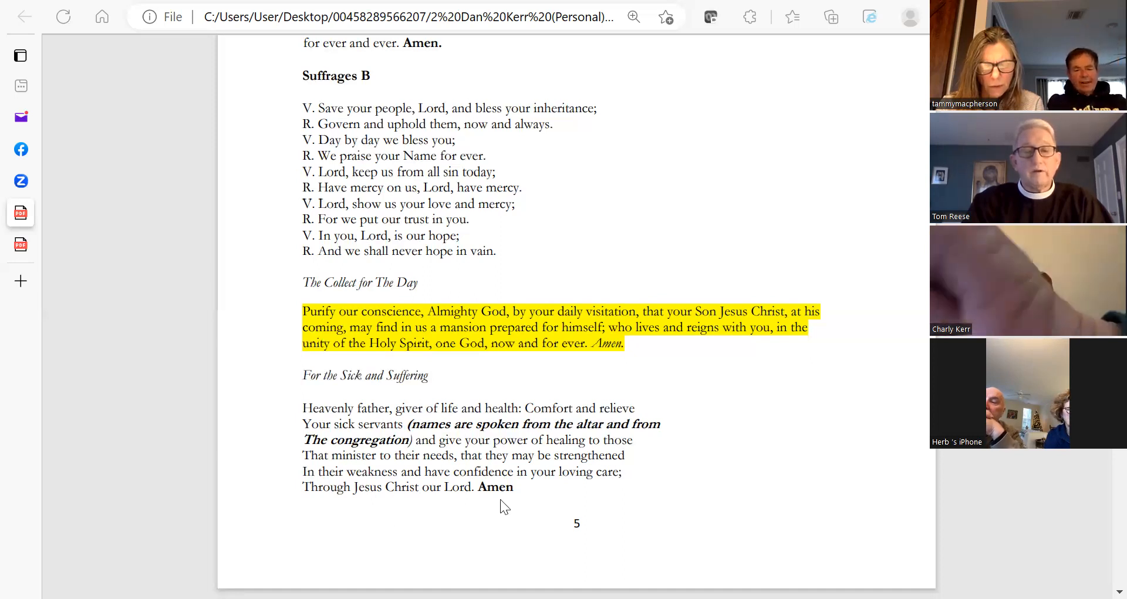
mouse_move(845, 521)
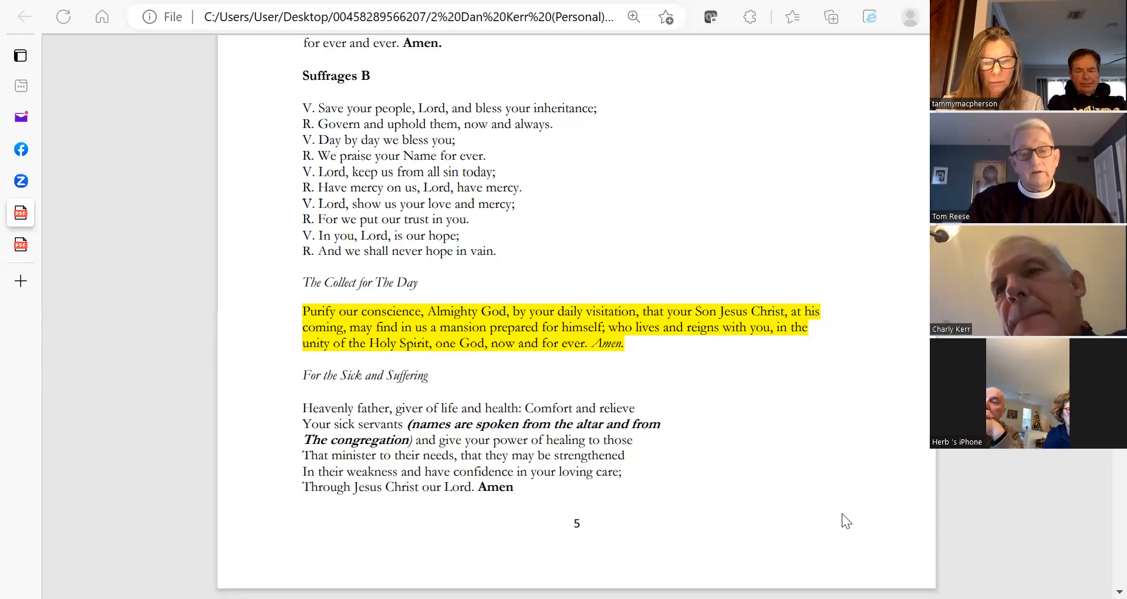
Step: Scroll onto page 6 to reveal the For the Departed prayer and the Advent Prayer
scroll(down, 3)
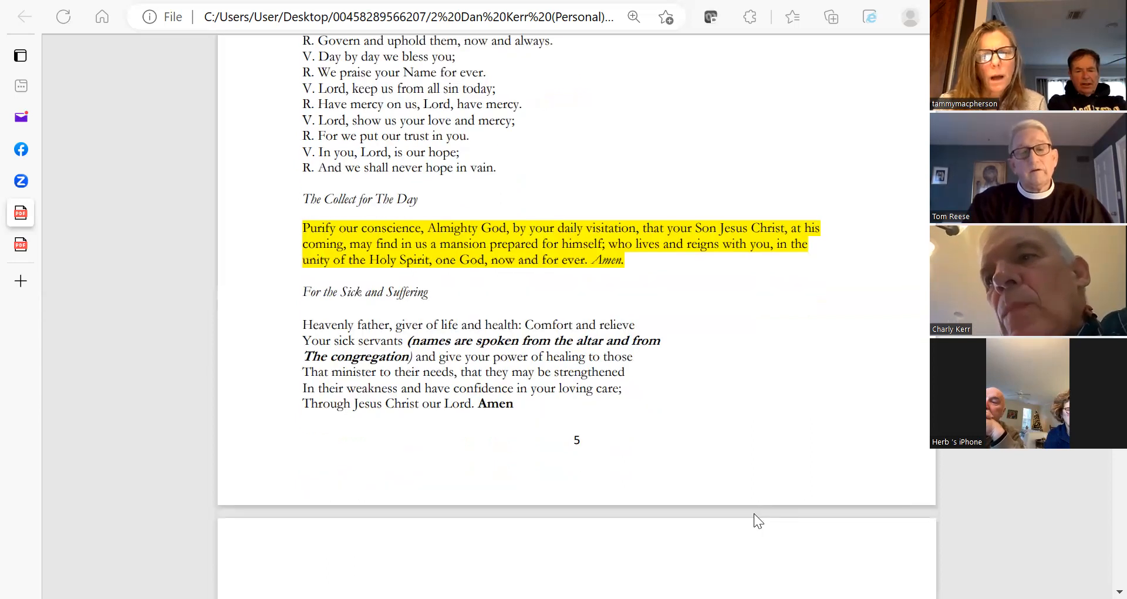
scroll(down, 3)
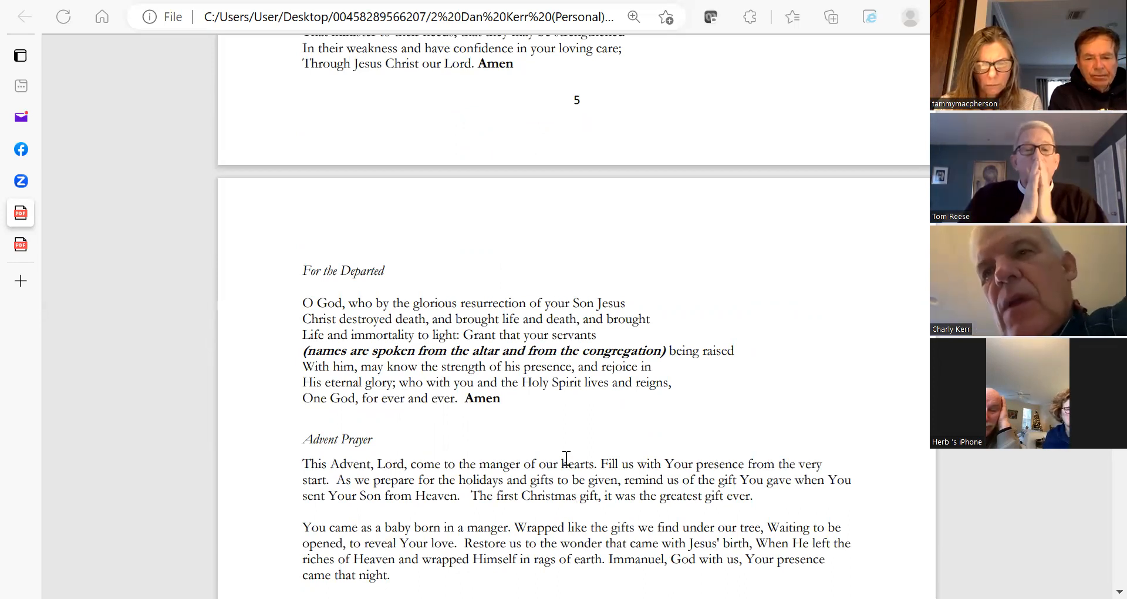
mouse_move(695, 365)
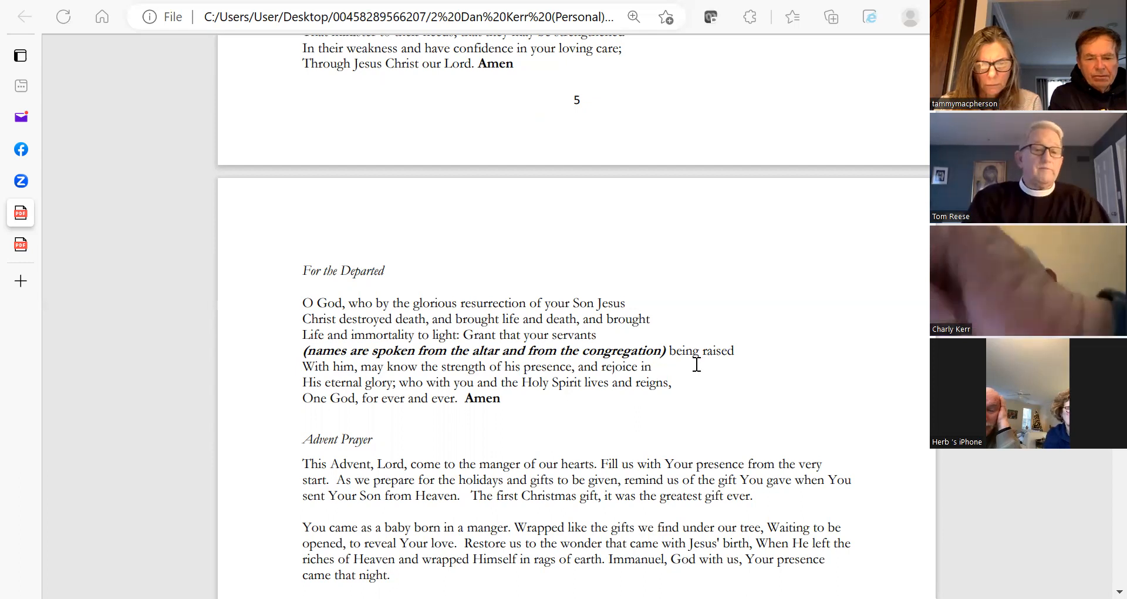
mouse_move(729, 381)
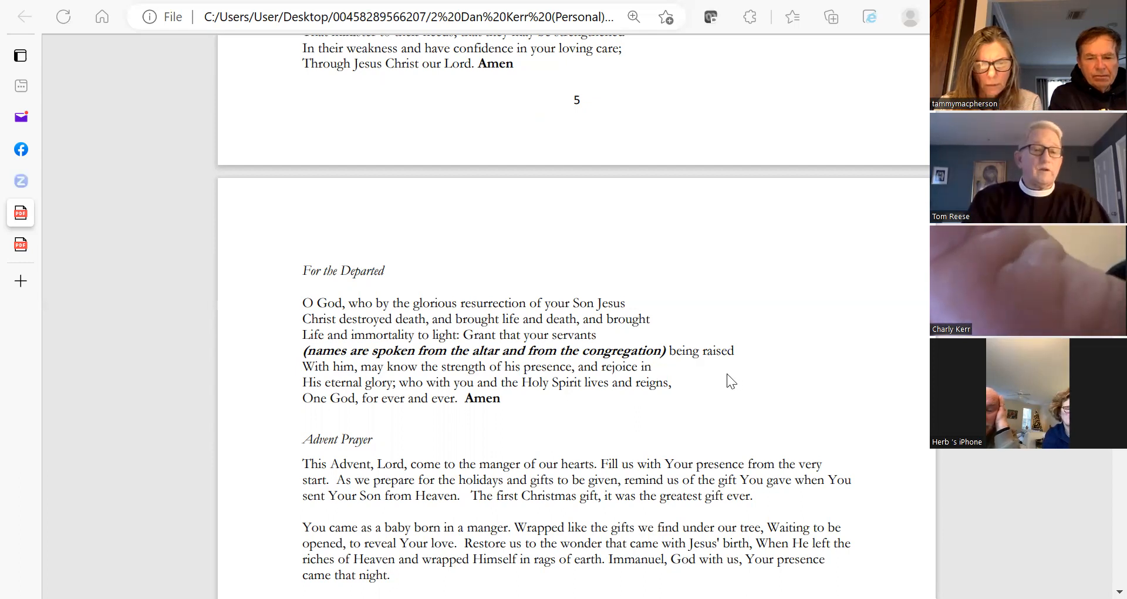
mouse_move(688, 374)
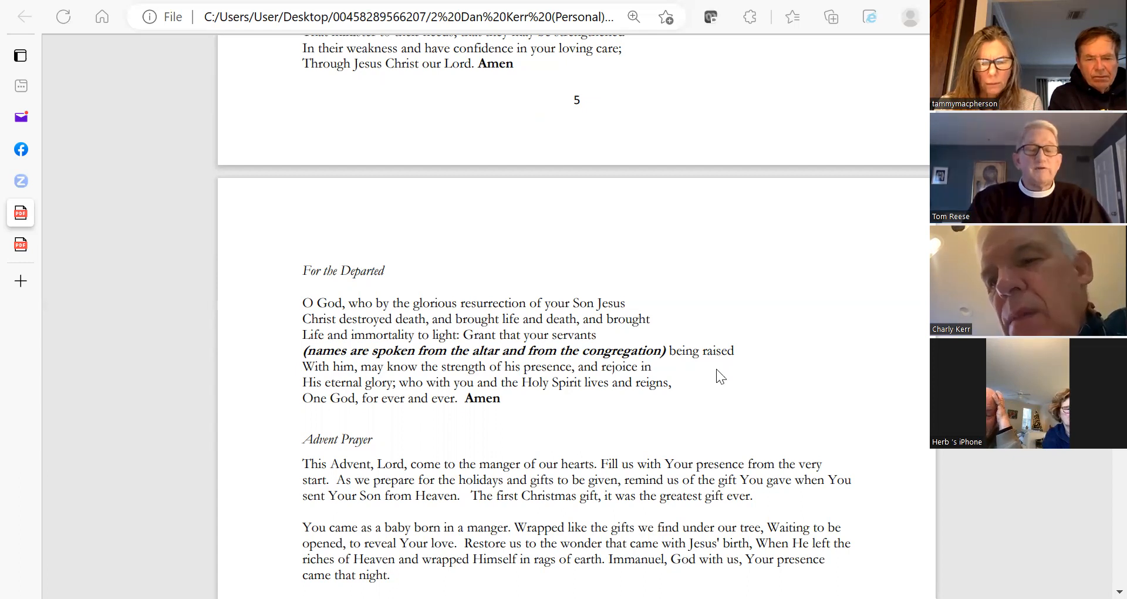
scroll(down, 3)
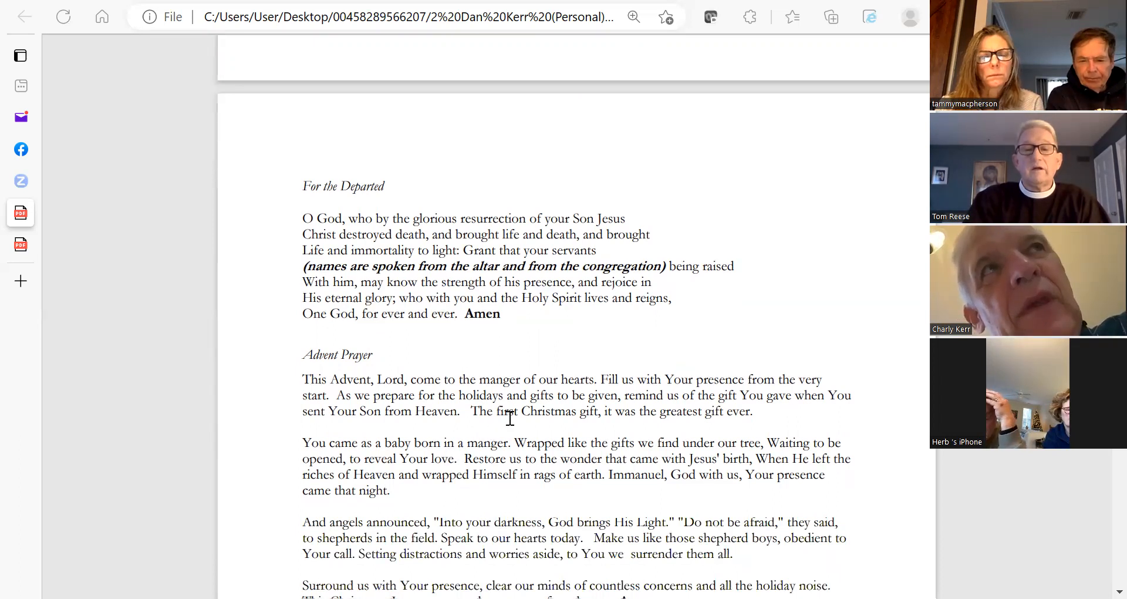
Step: Scroll until the full Advent Prayer and A Prayer of St. Chrysostom are visible
scroll(down, 3)
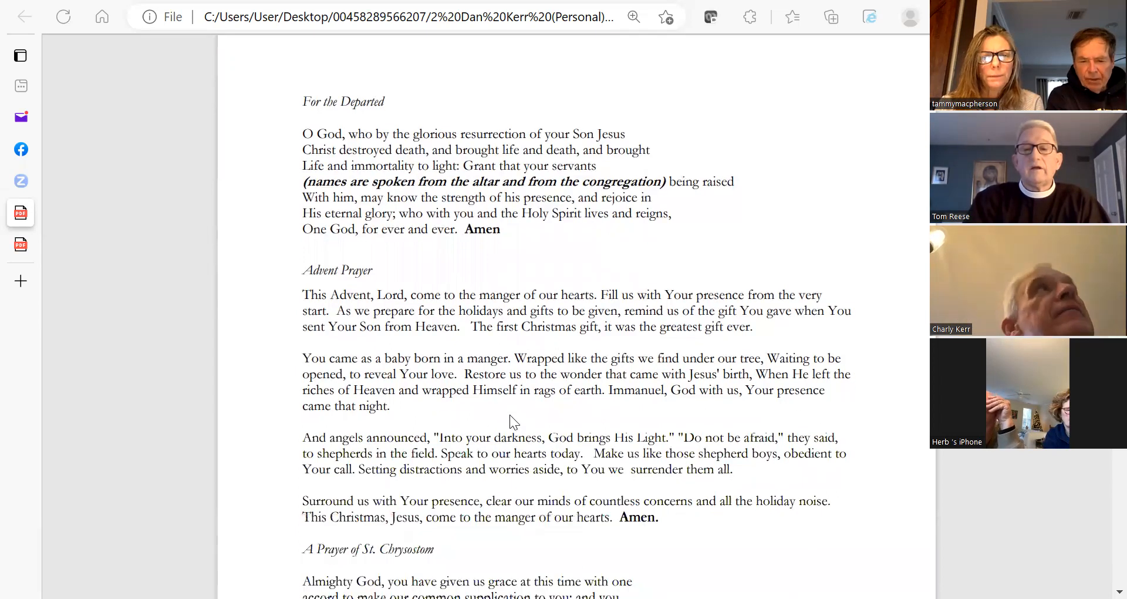
scroll(down, 3)
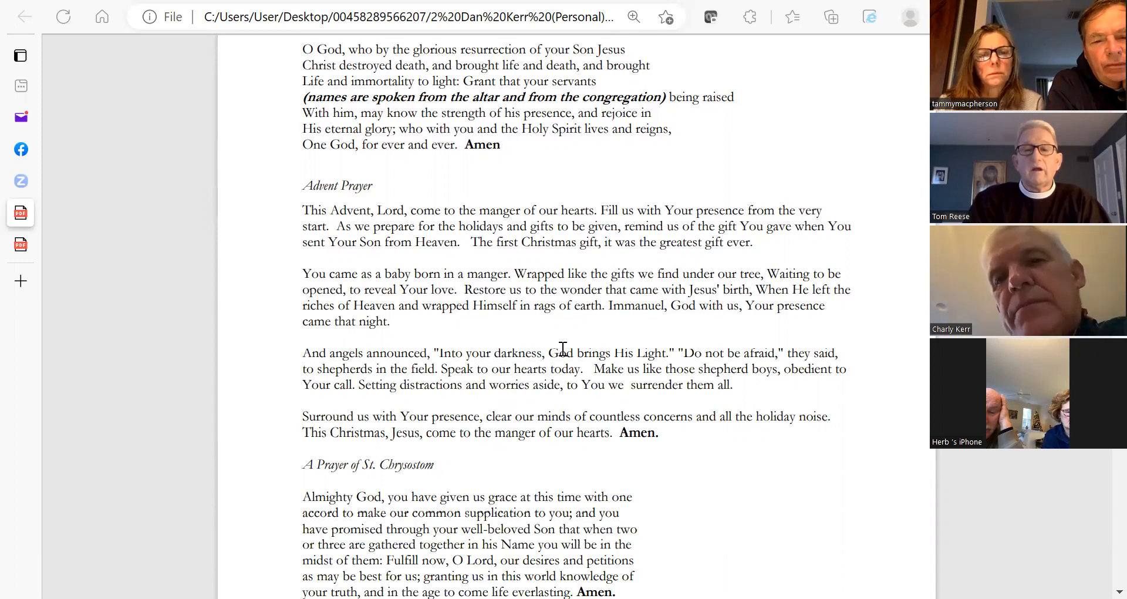
mouse_move(606, 342)
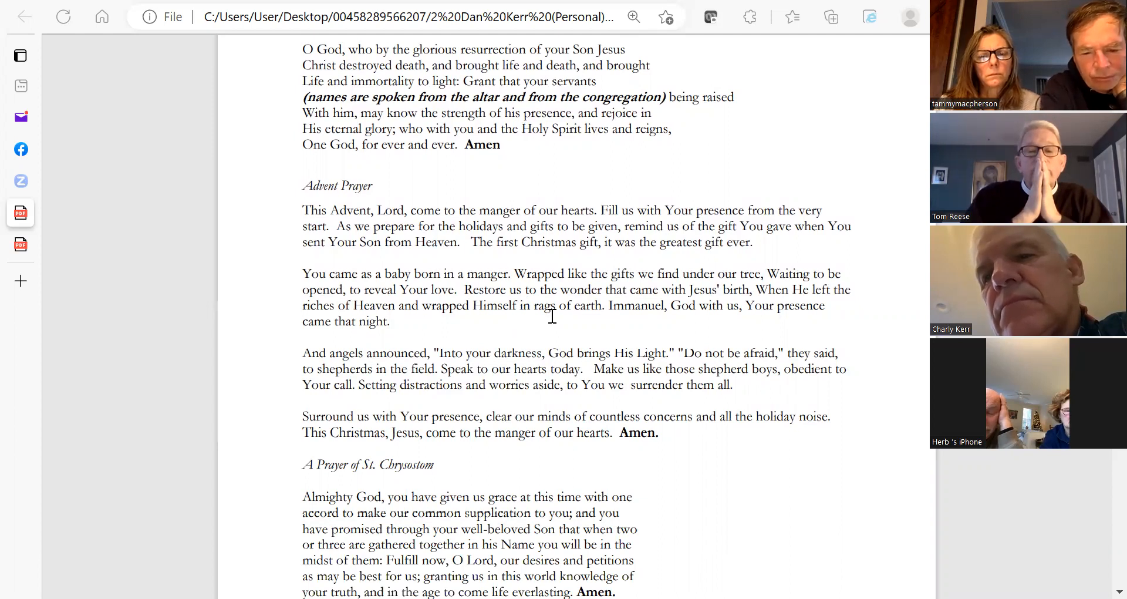
mouse_move(567, 358)
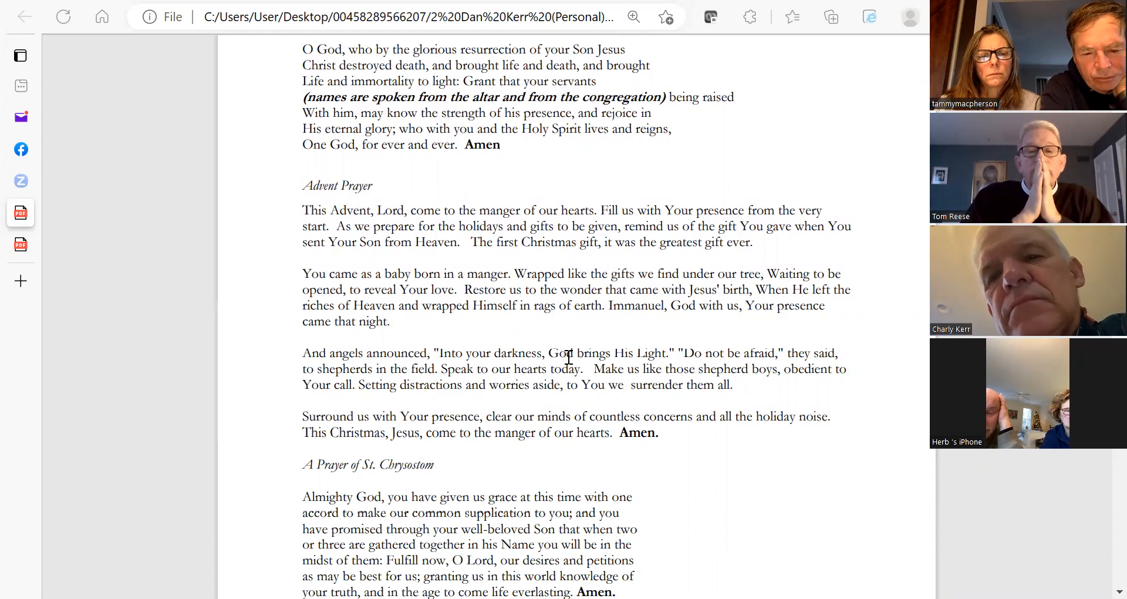
mouse_move(560, 423)
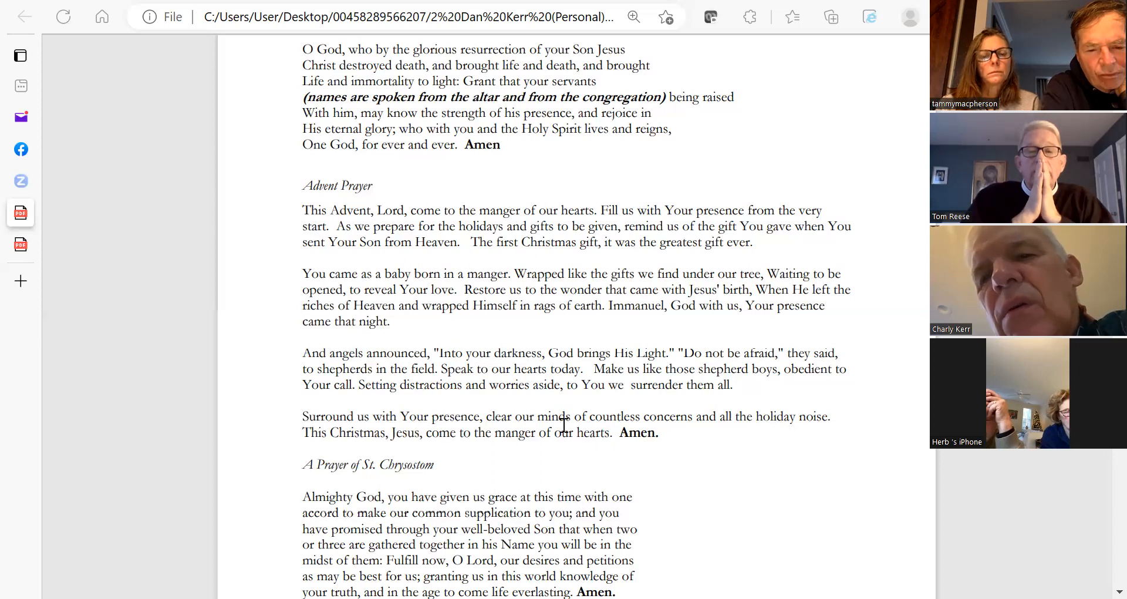
mouse_move(571, 426)
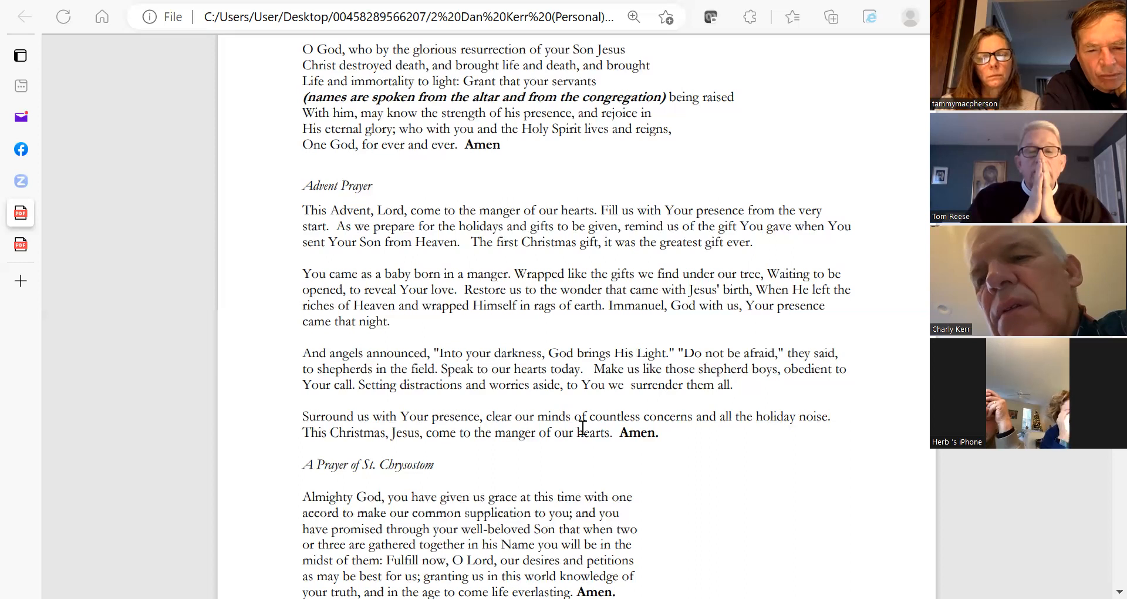
mouse_move(538, 460)
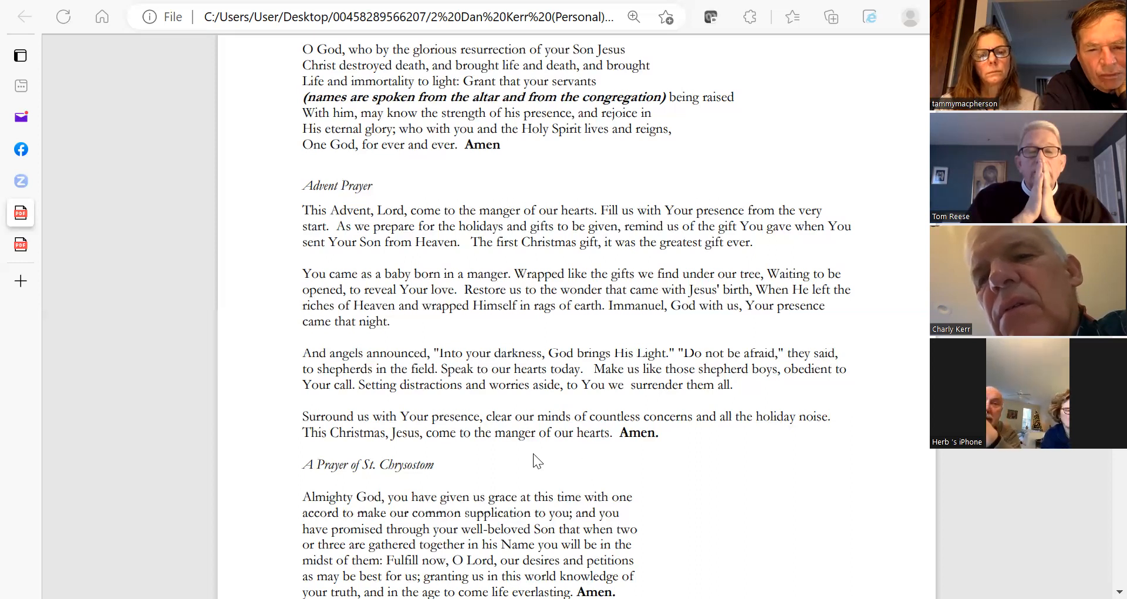
mouse_move(594, 444)
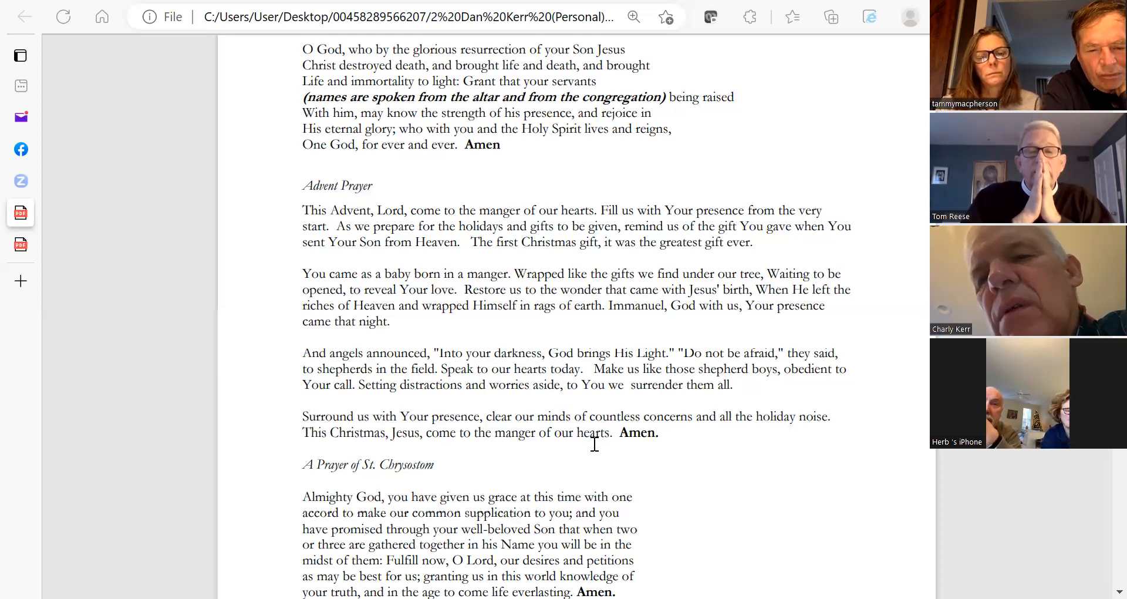
Step: Scroll to page 6's bottom, showing the highlighted Glory to God doxology and page number
scroll(down, 3)
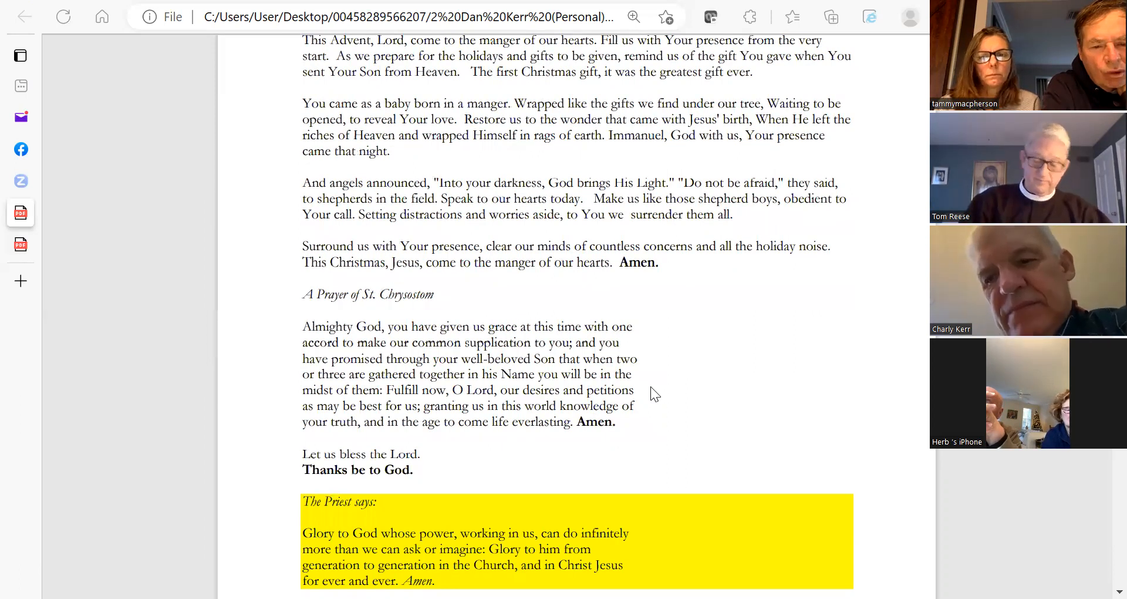
mouse_move(688, 309)
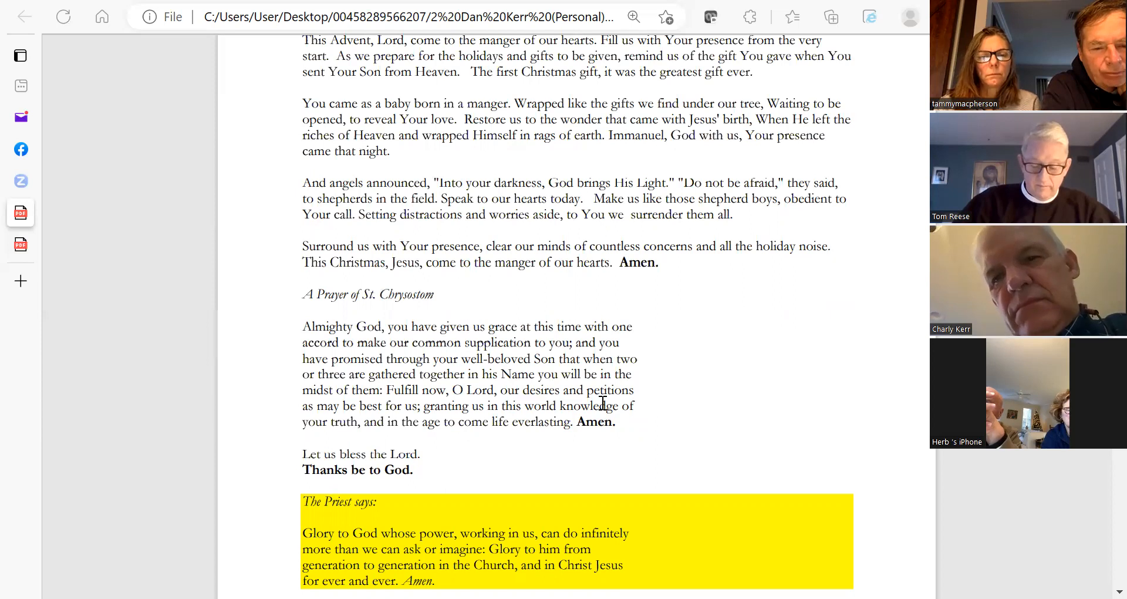
mouse_move(459, 470)
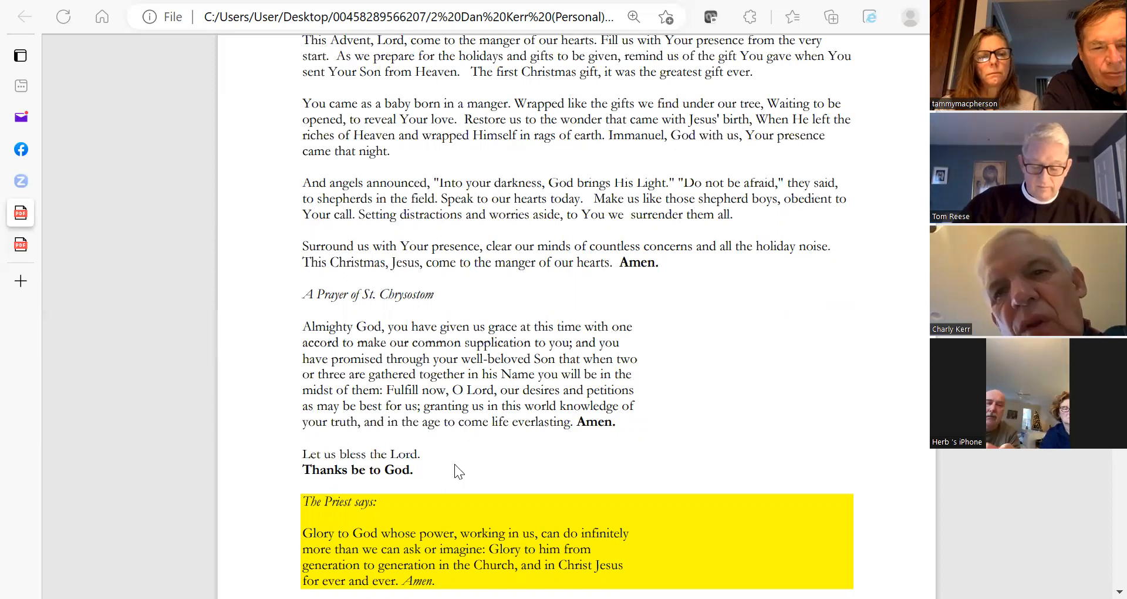
mouse_move(76, 532)
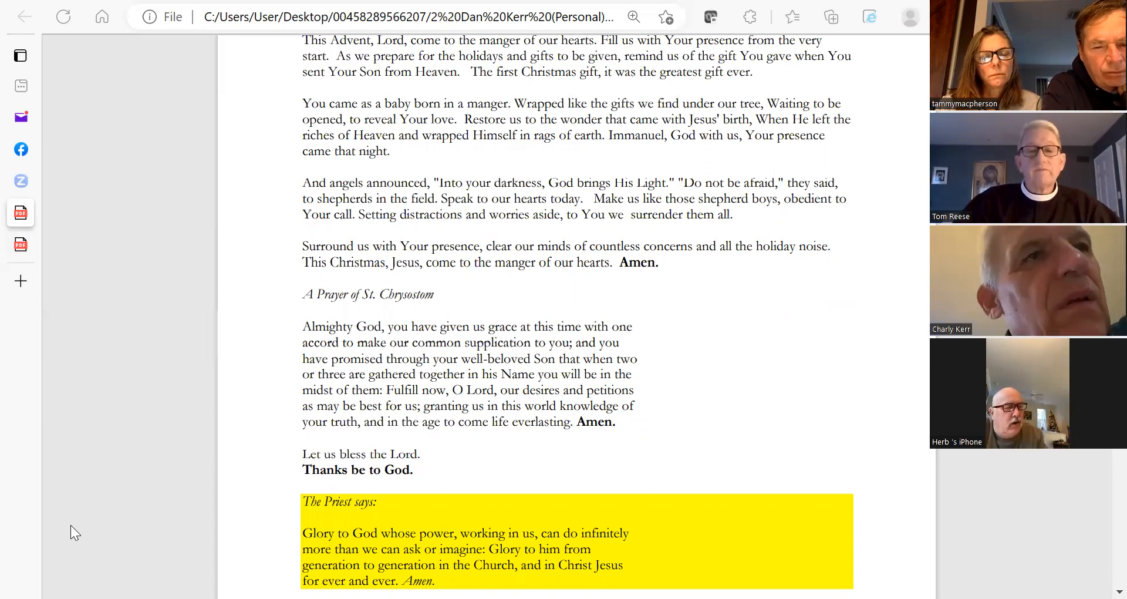
mouse_move(621, 494)
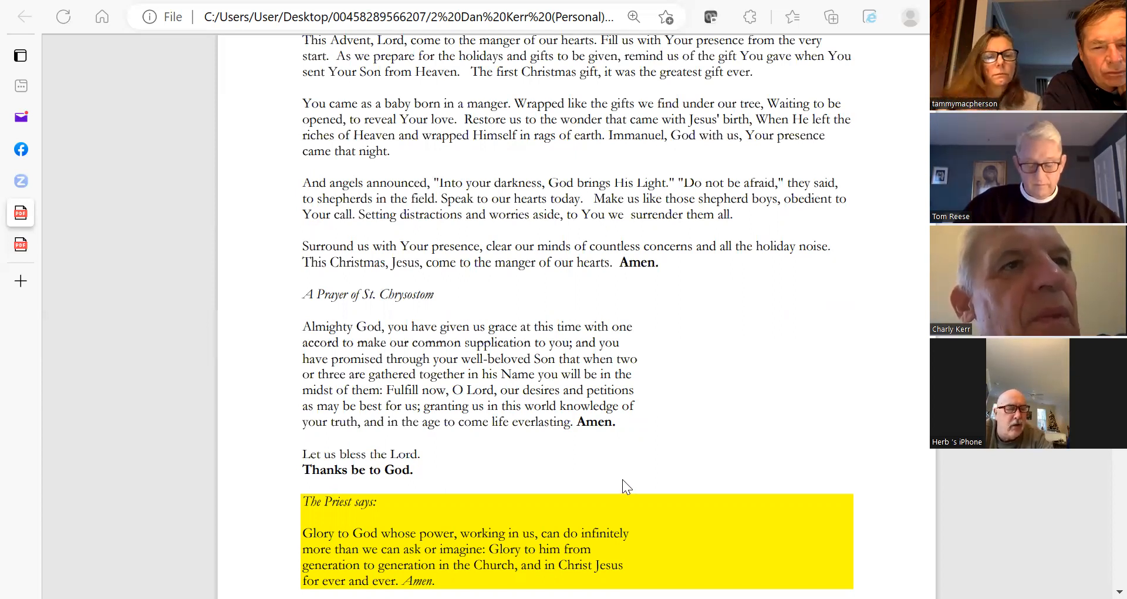
mouse_move(648, 448)
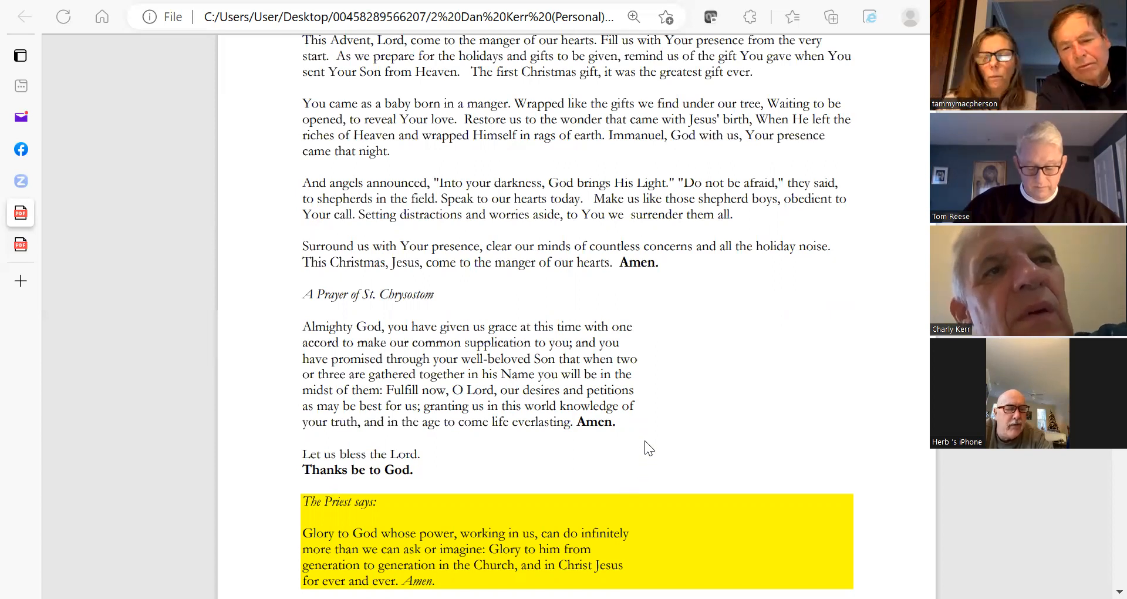
mouse_move(685, 431)
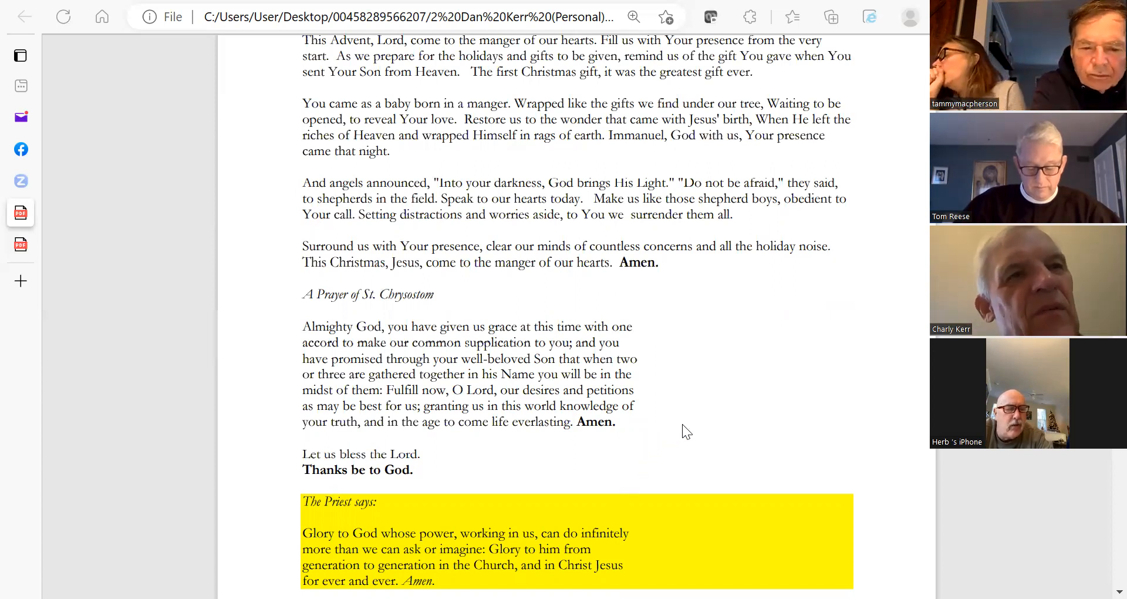
mouse_move(668, 440)
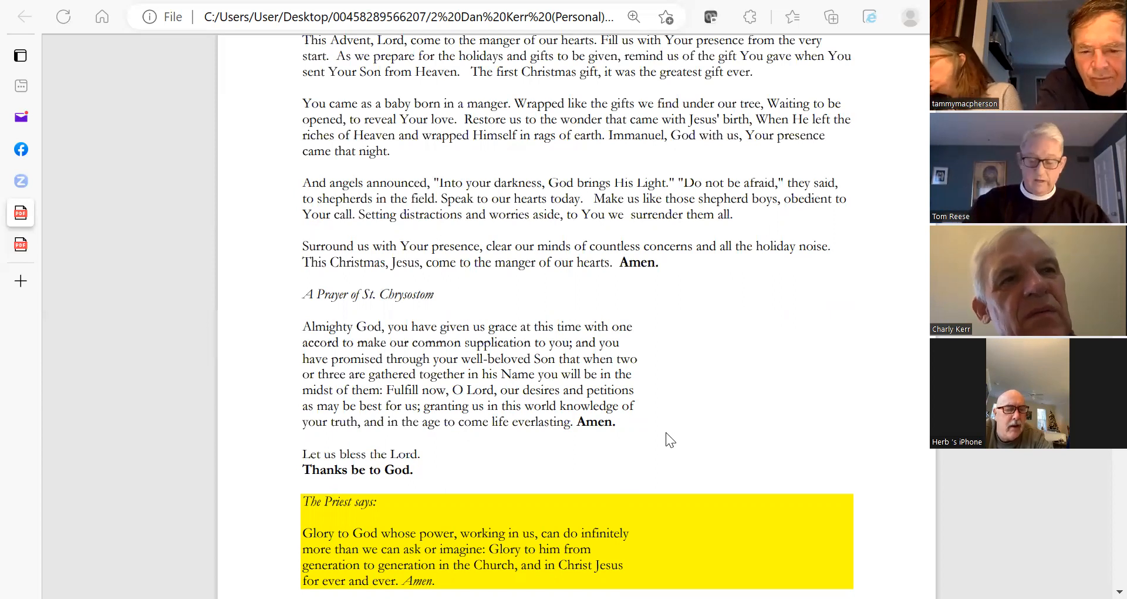
mouse_move(640, 441)
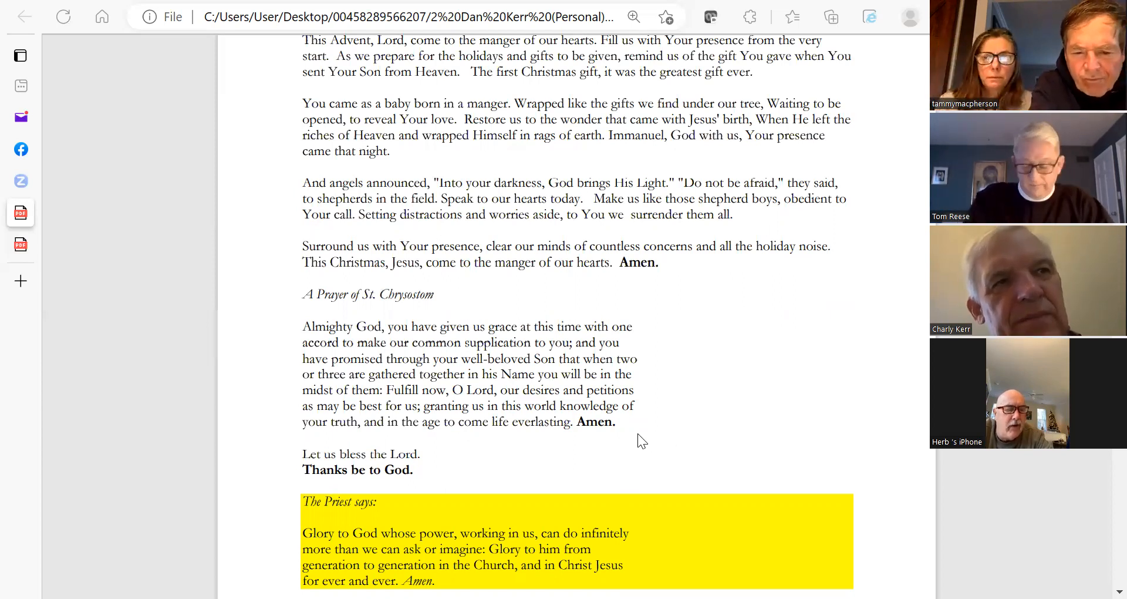
mouse_move(460, 494)
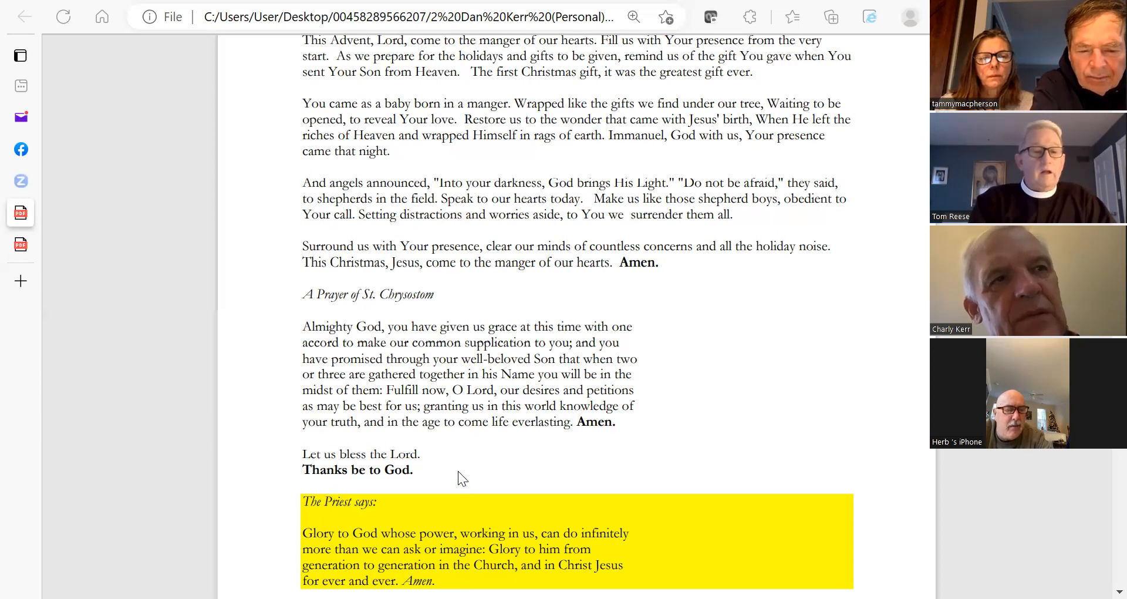
scroll(down, 3)
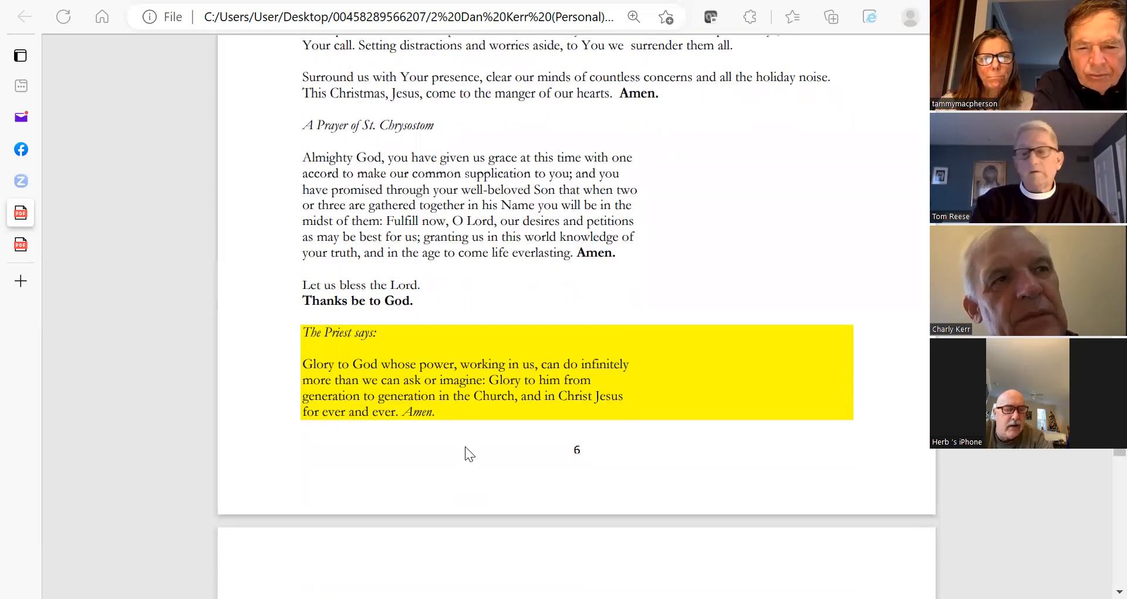